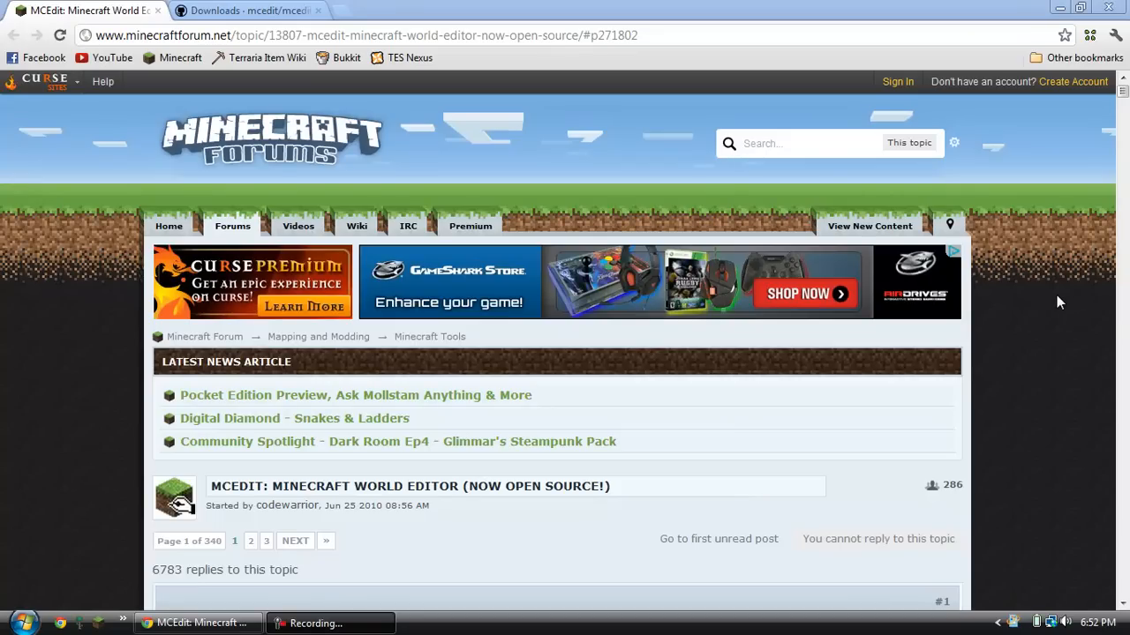
mouse_move(120, 416)
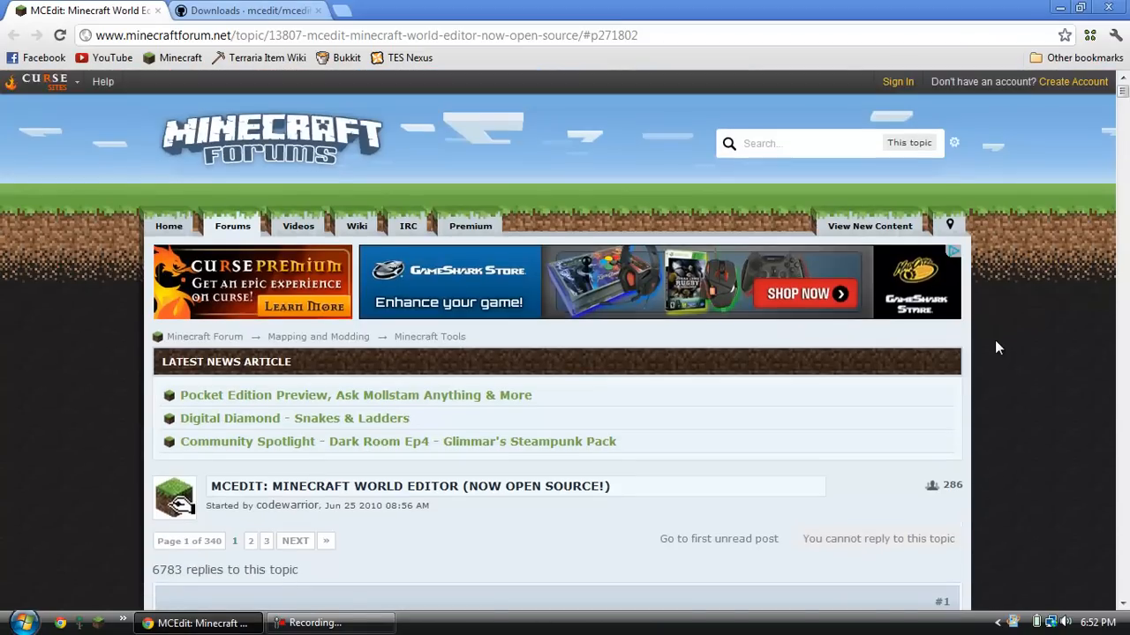
Step: Start downloading the MCEdit-0.1.1.win32.zip package from the mcedit Download Packages list
scroll("down", 3)
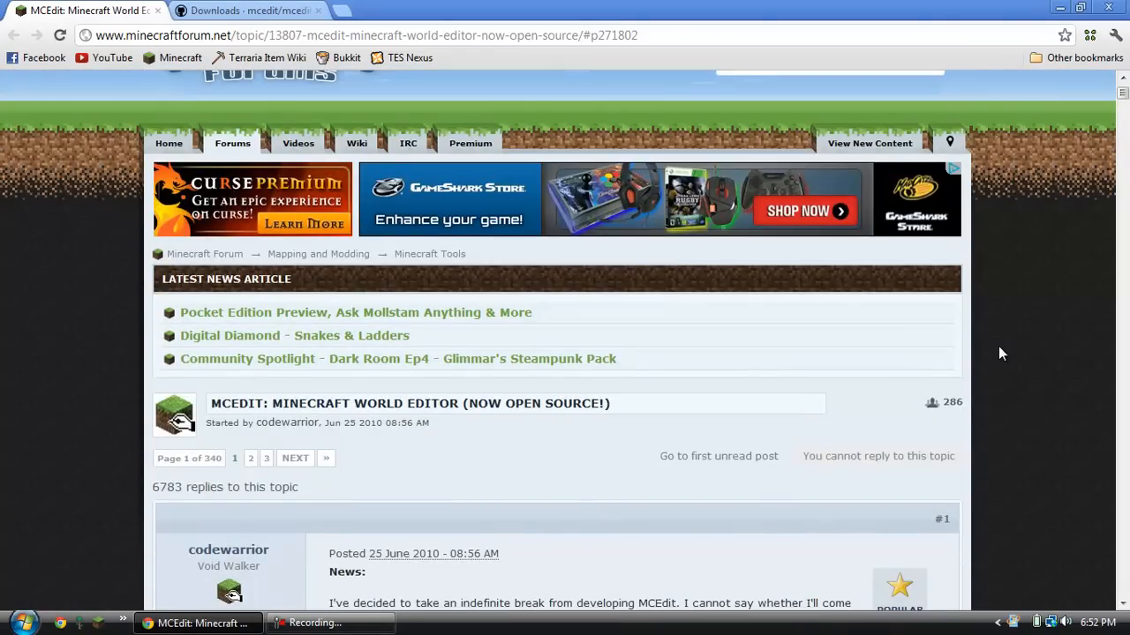
scroll("down", 3)
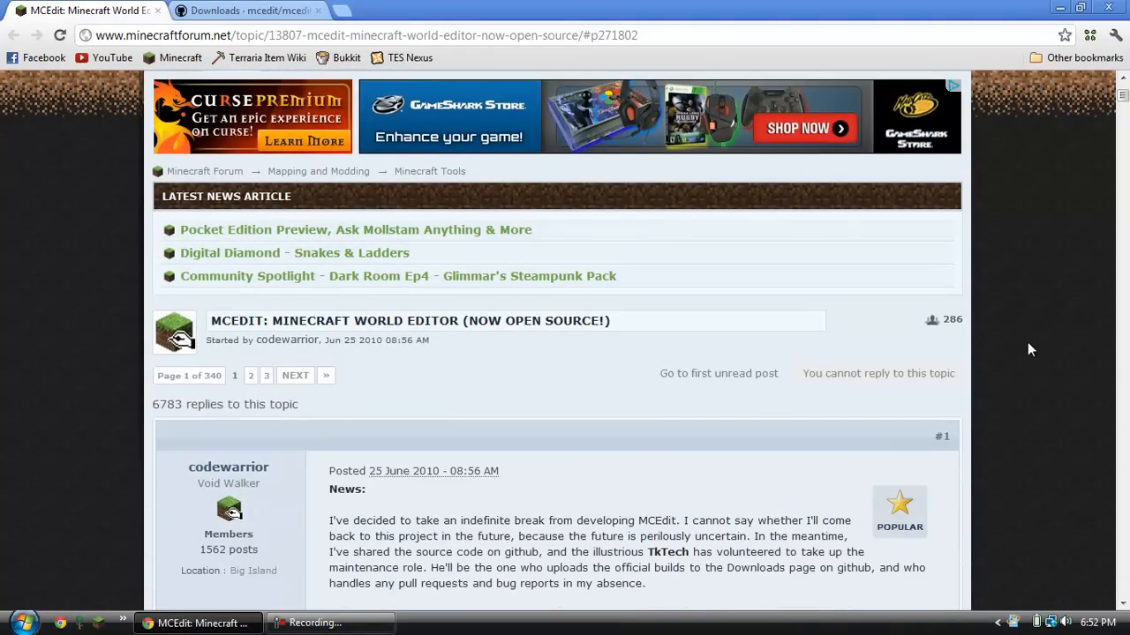
scroll("down", 3)
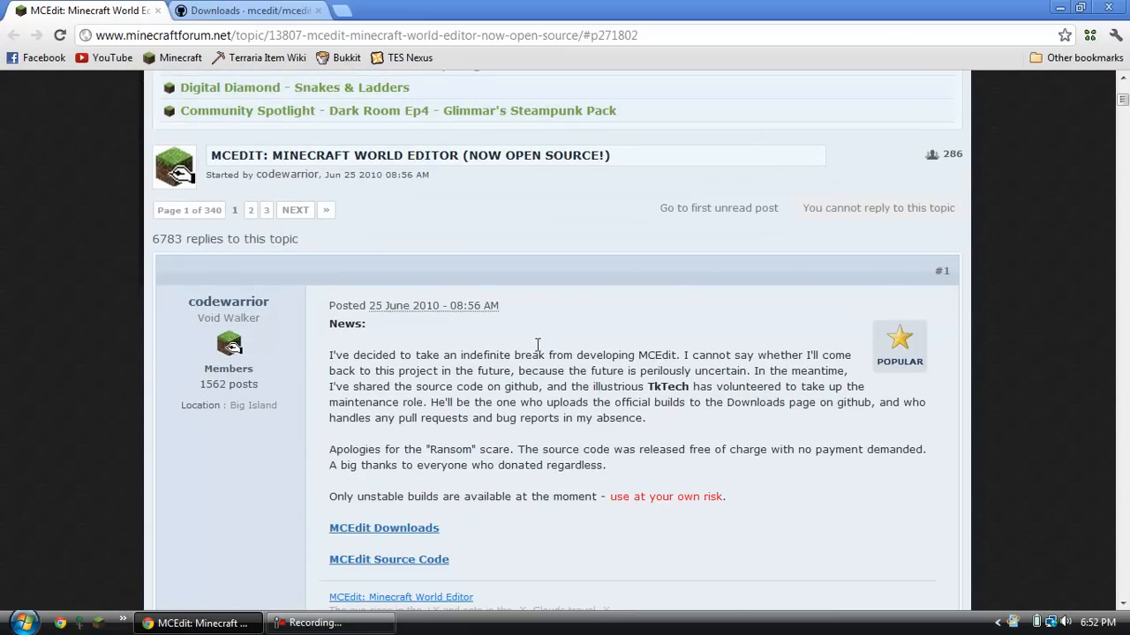
mouse_move(227, 491)
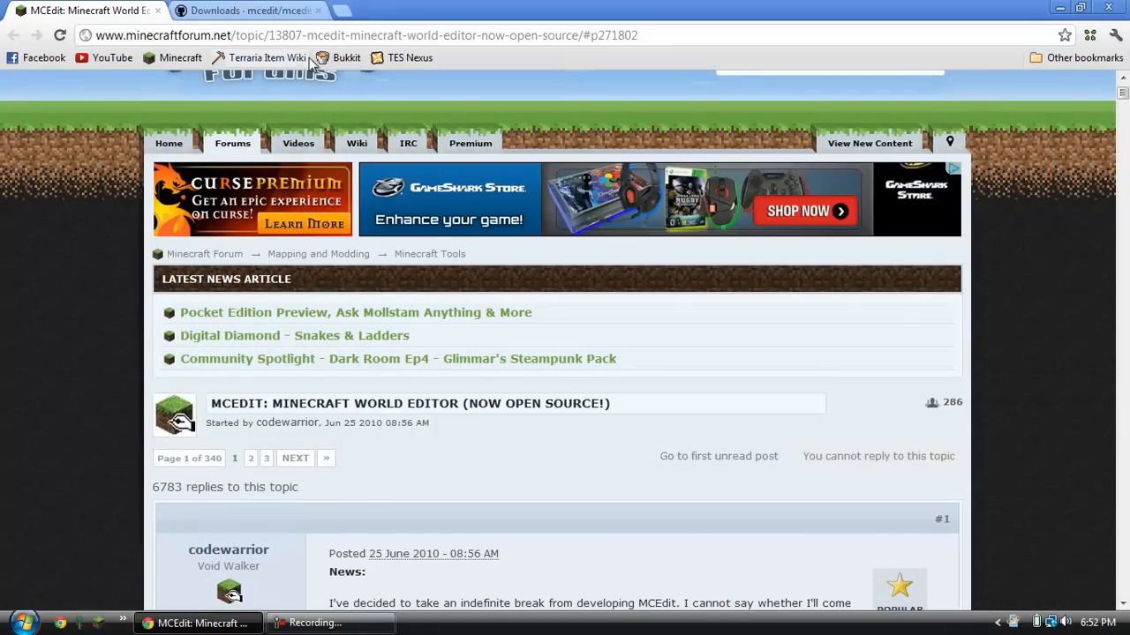
mouse_move(455, 470)
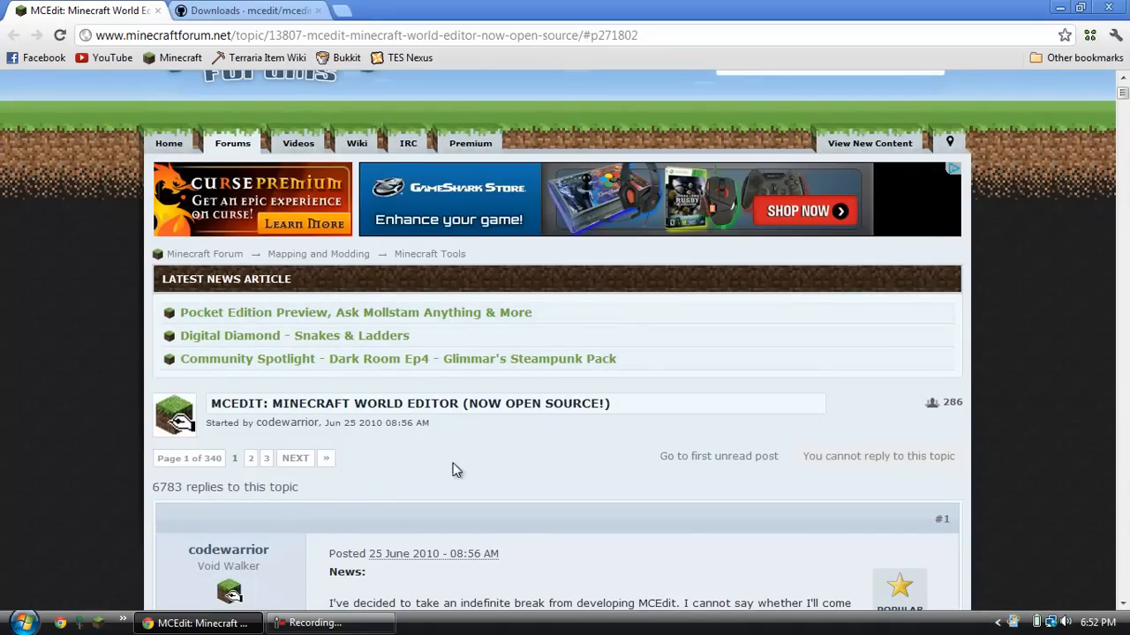
mouse_move(470, 449)
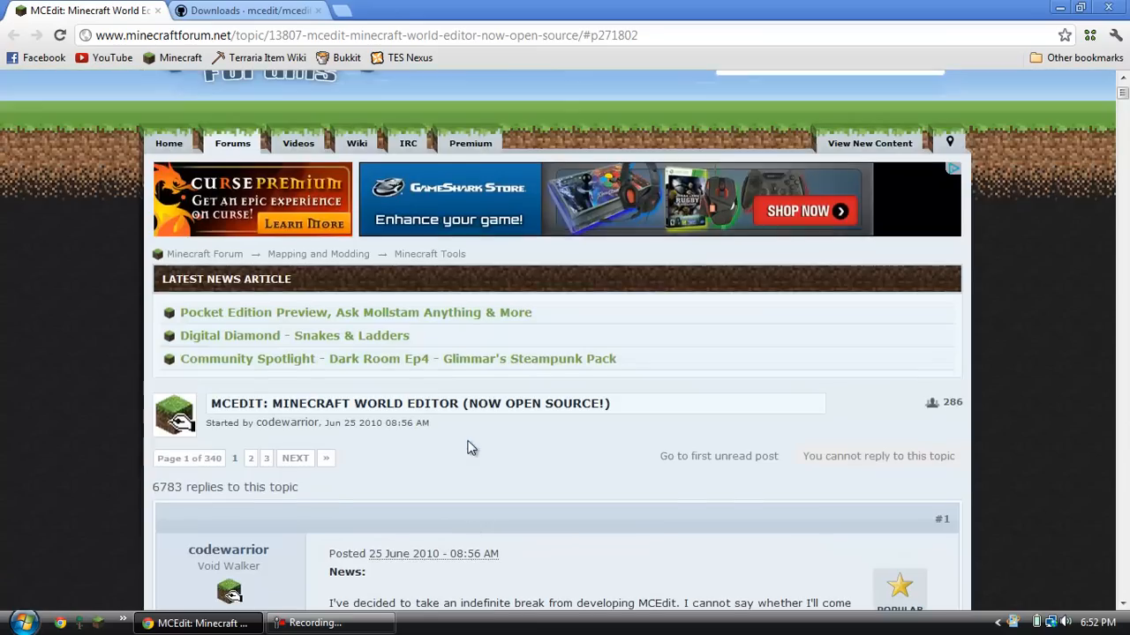
scroll("down", 3)
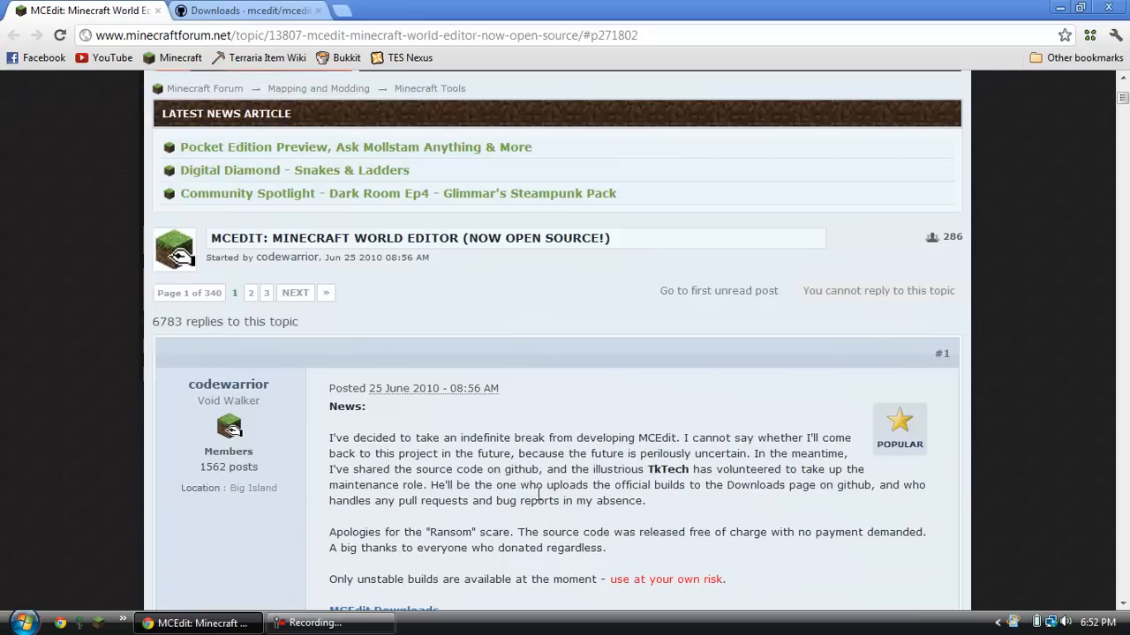
scroll("down", 3)
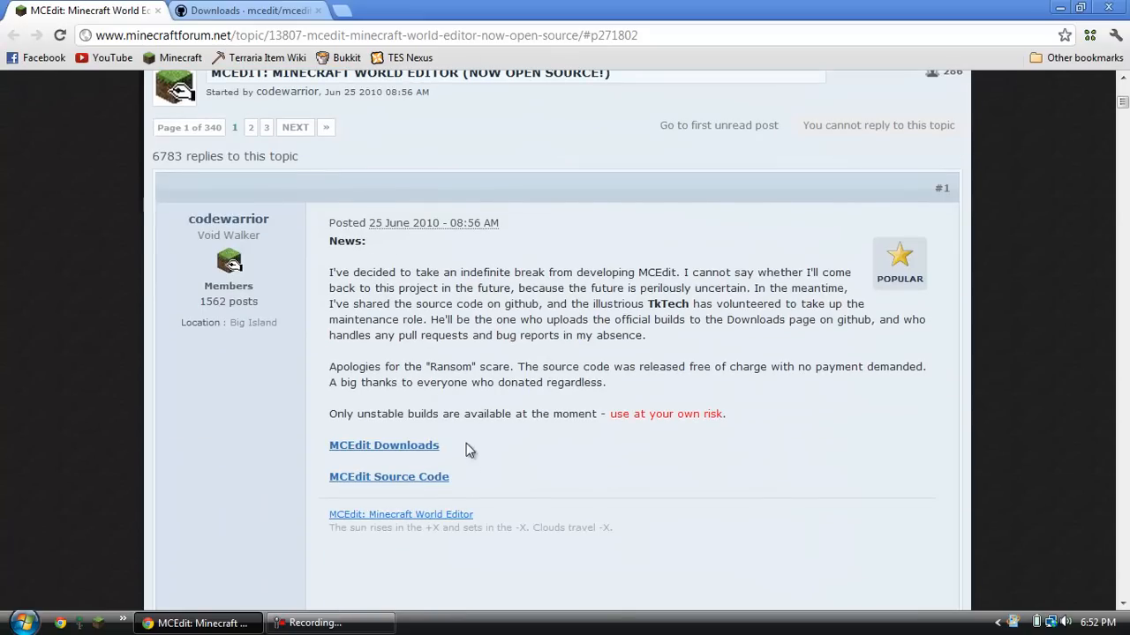
mouse_move(414, 455)
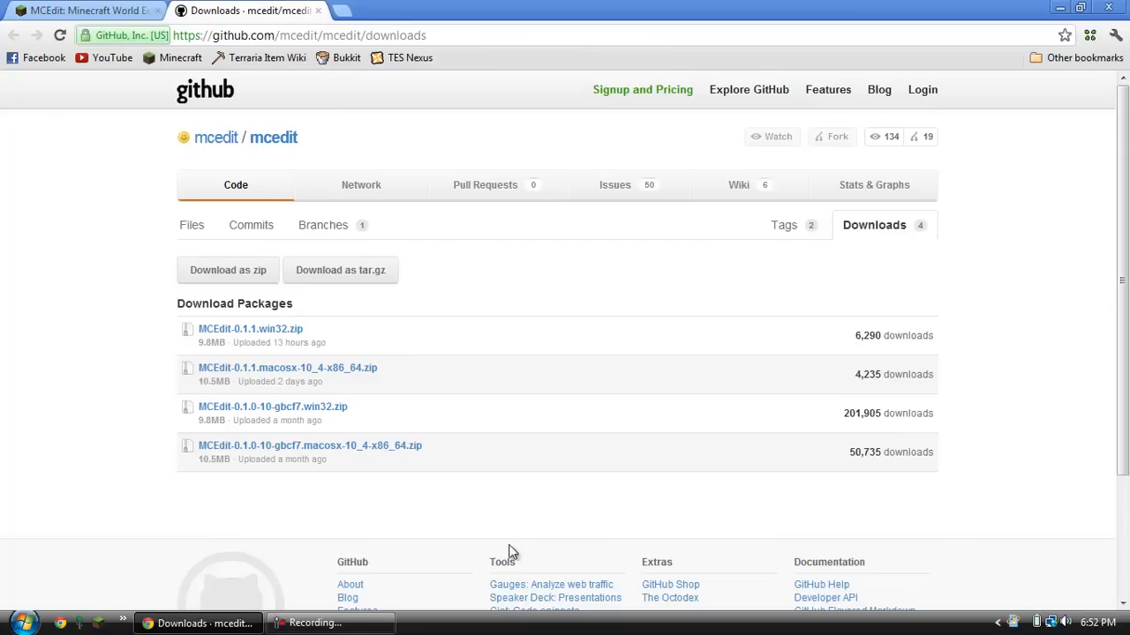
mouse_move(129, 143)
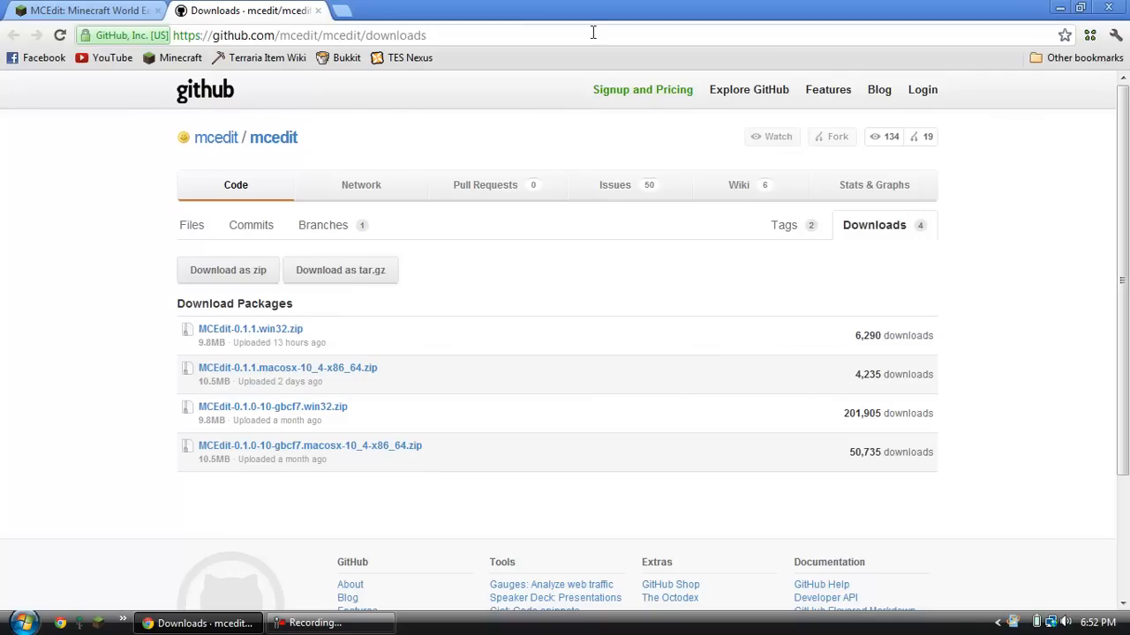
mouse_move(53, 307)
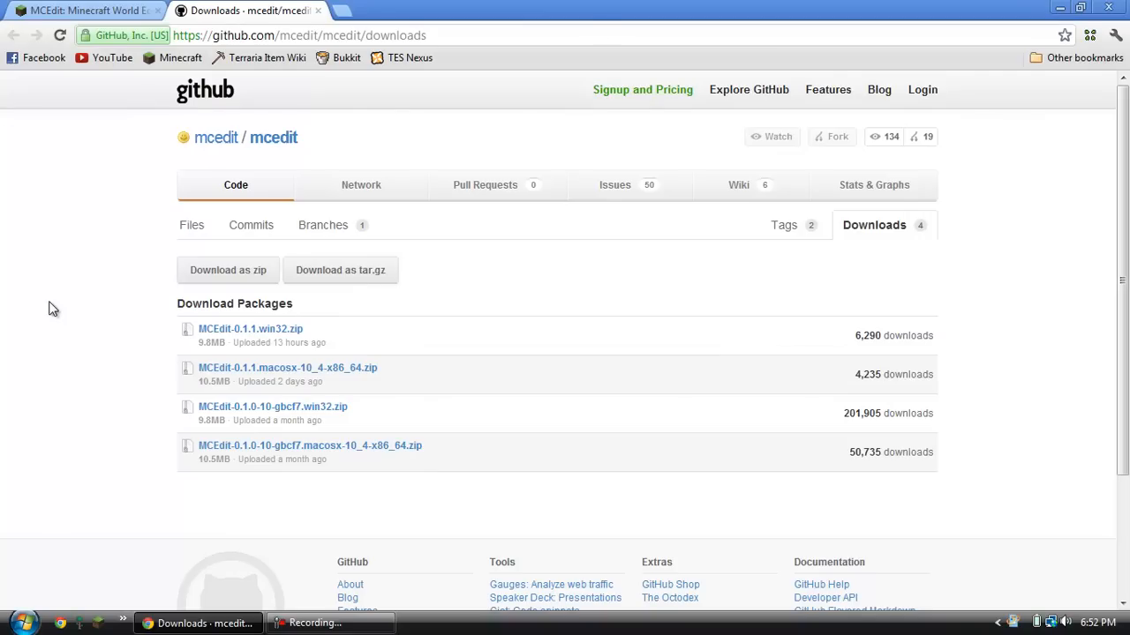
mouse_move(282, 334)
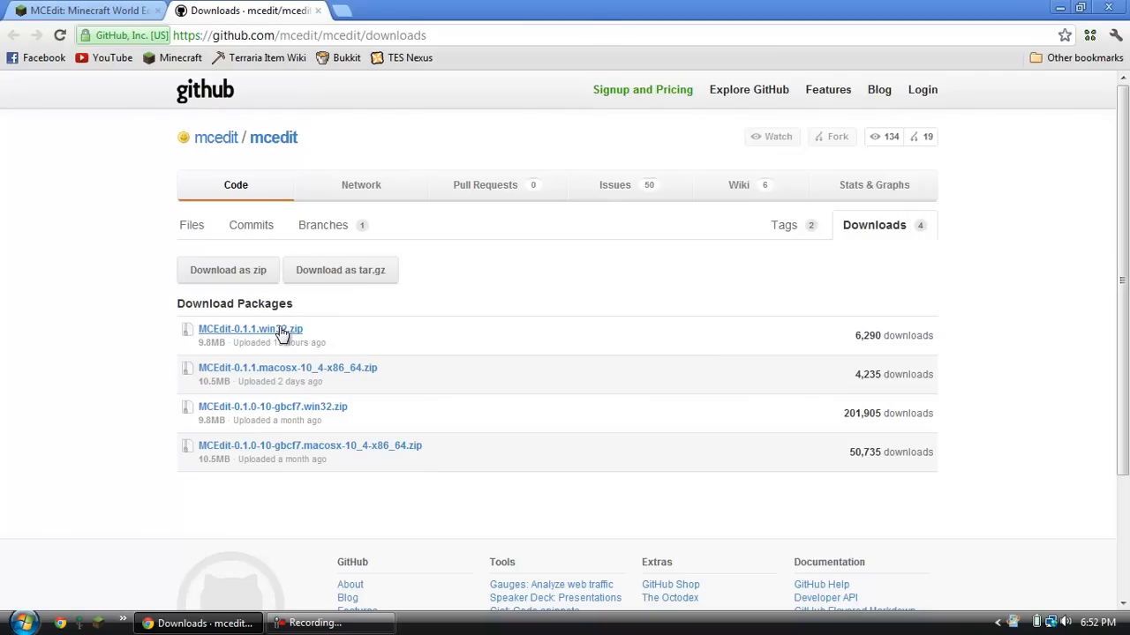
mouse_move(356, 327)
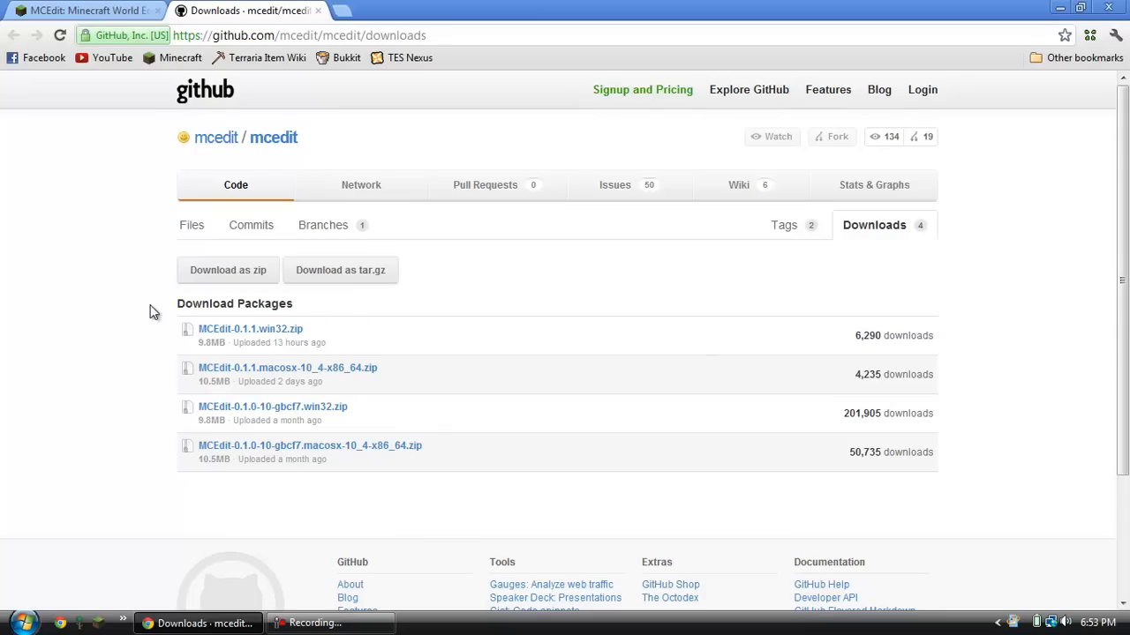
mouse_move(285, 339)
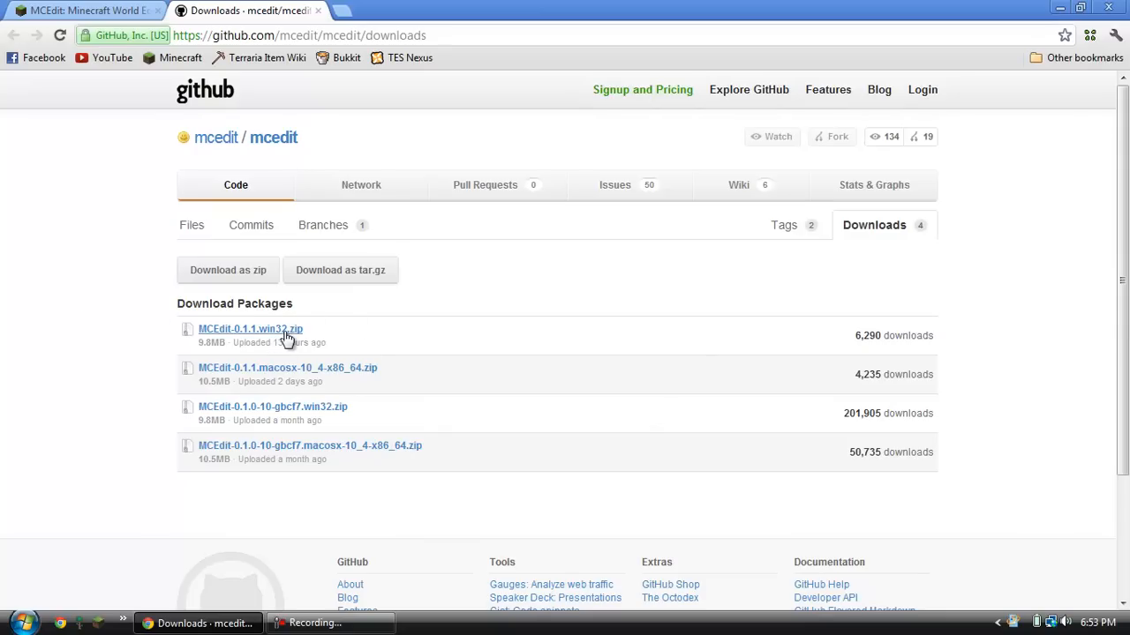
mouse_move(491, 295)
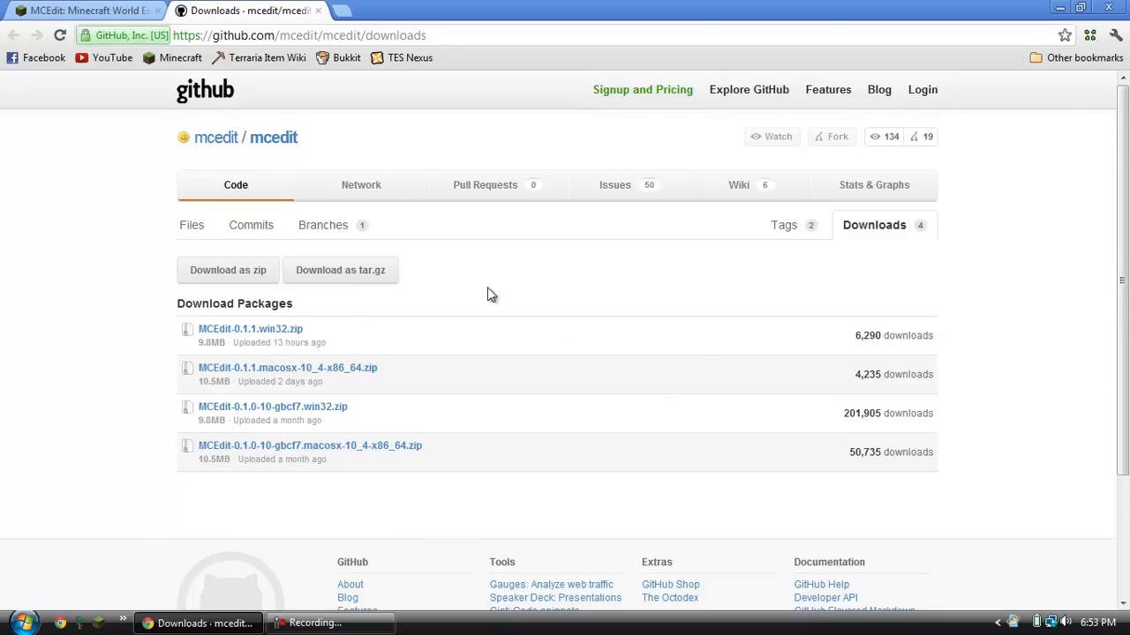
left_click(250, 328)
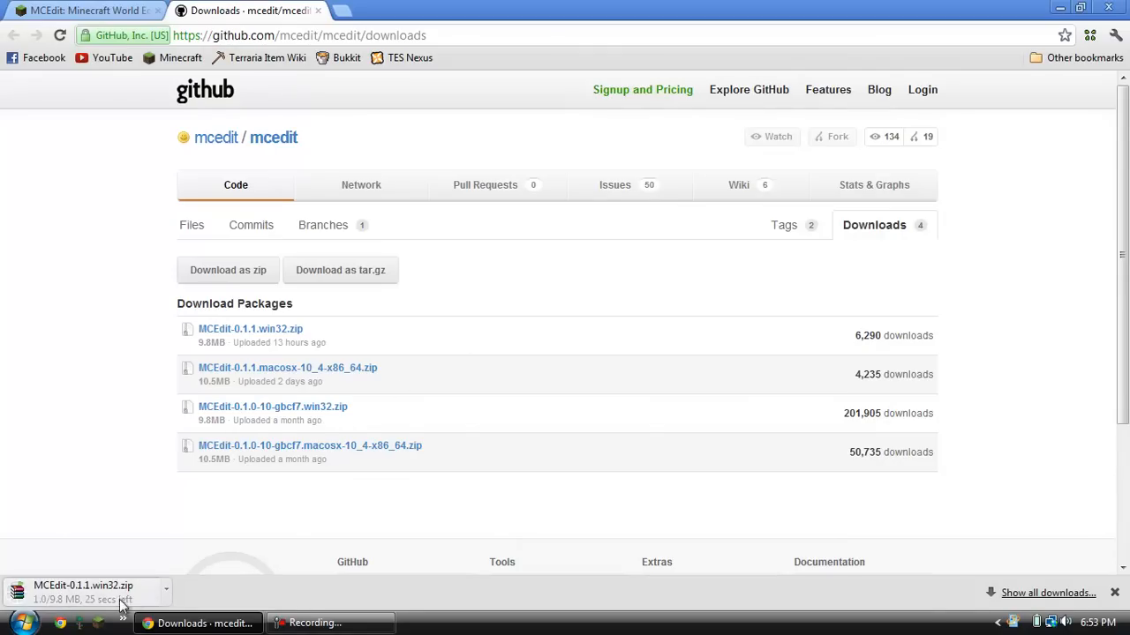
mouse_move(545, 374)
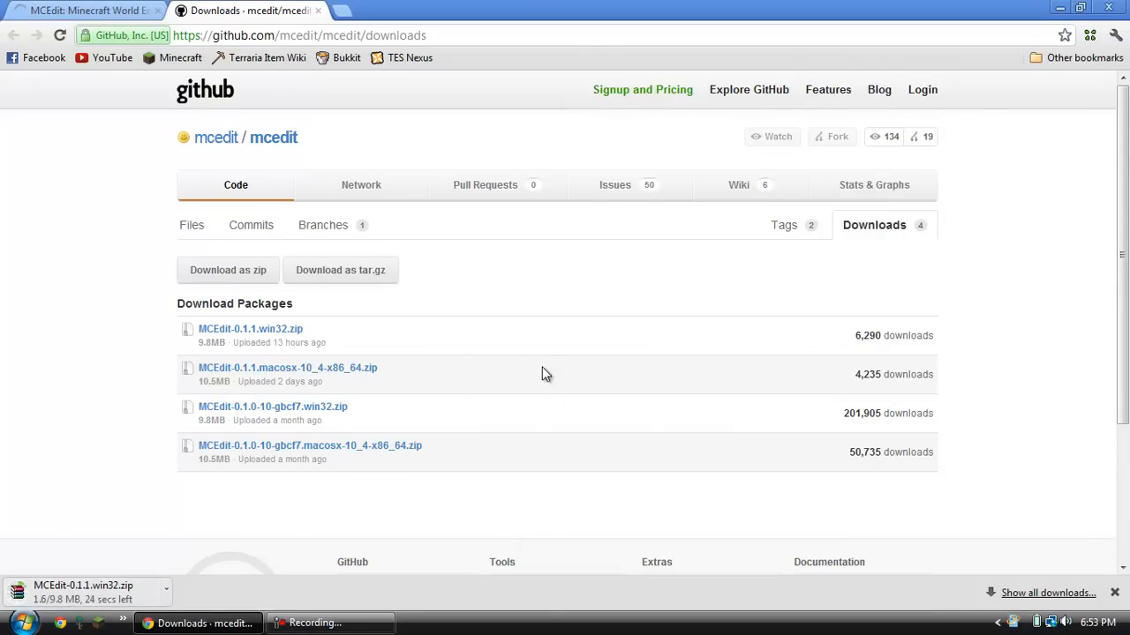
mouse_move(491, 261)
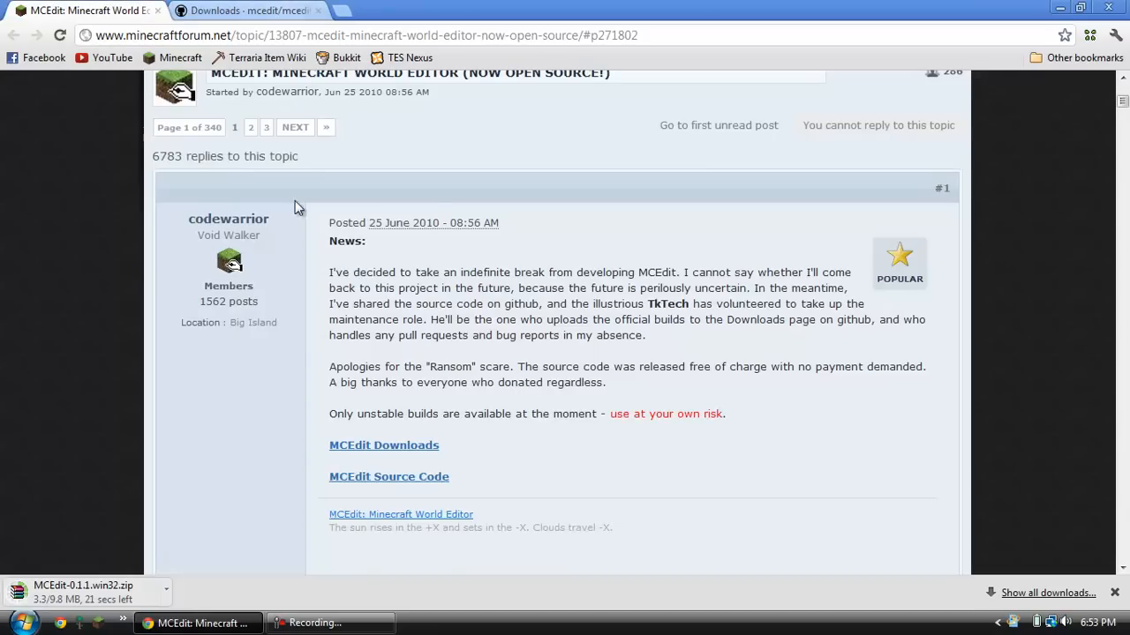
Step: Browse down and back up the MCEdit forum topic while the zip download nears completion
scroll("down", 3)
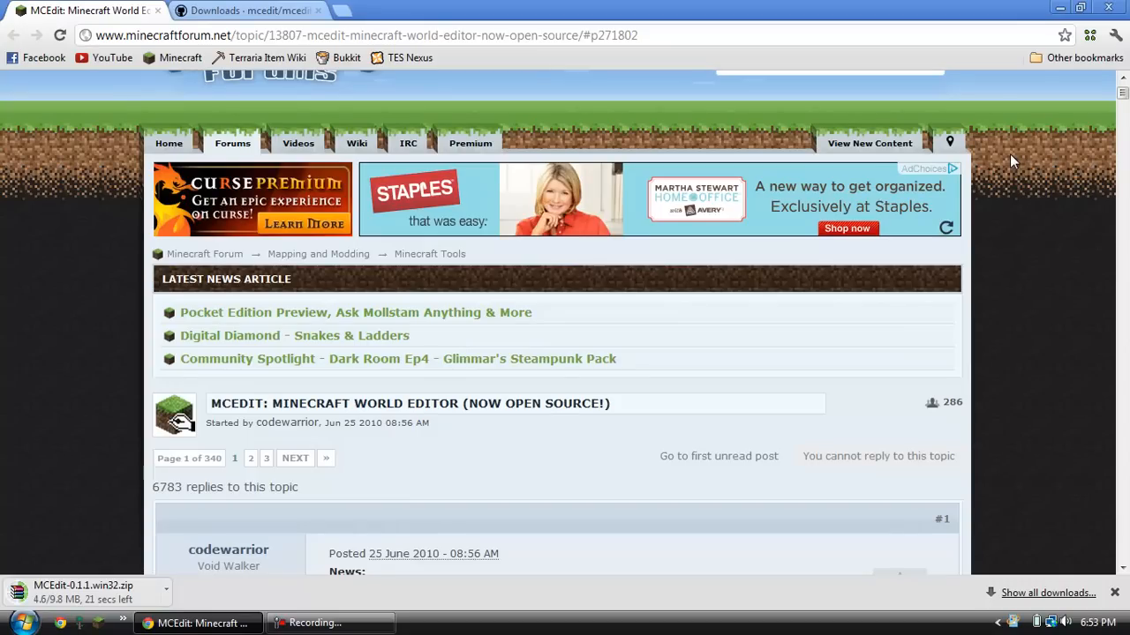
mouse_move(1059, 233)
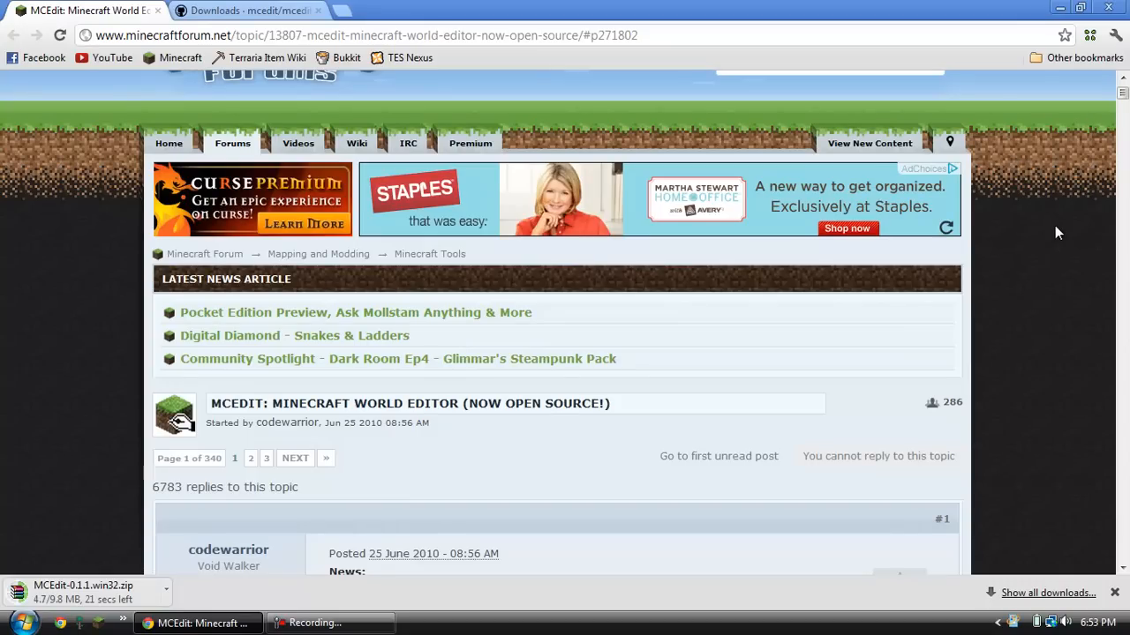
mouse_move(944, 349)
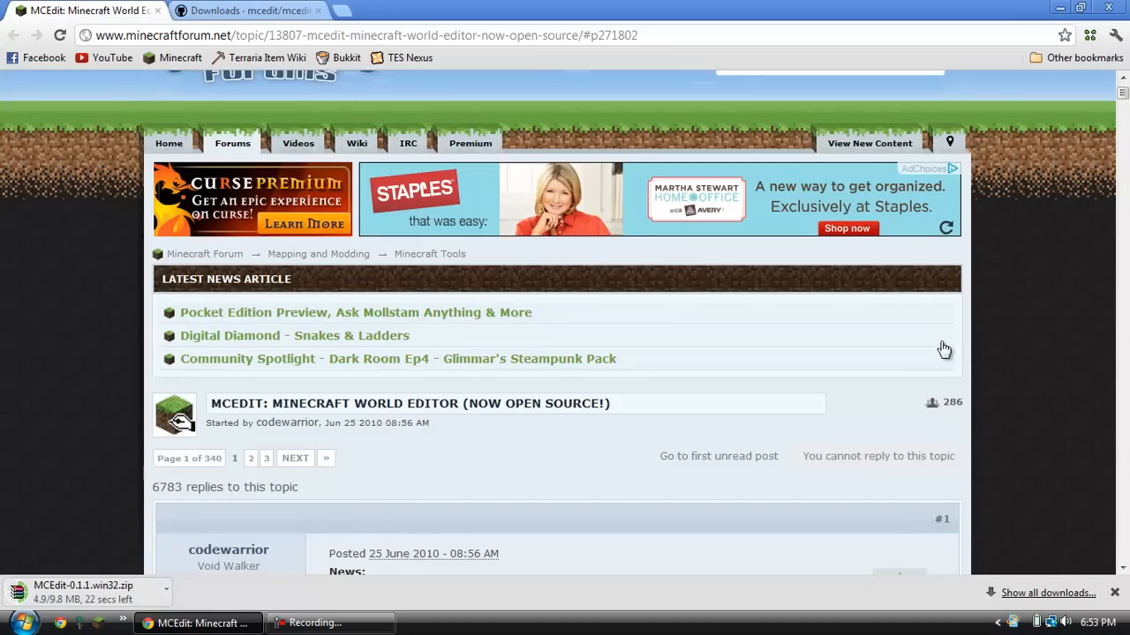
mouse_move(1037, 303)
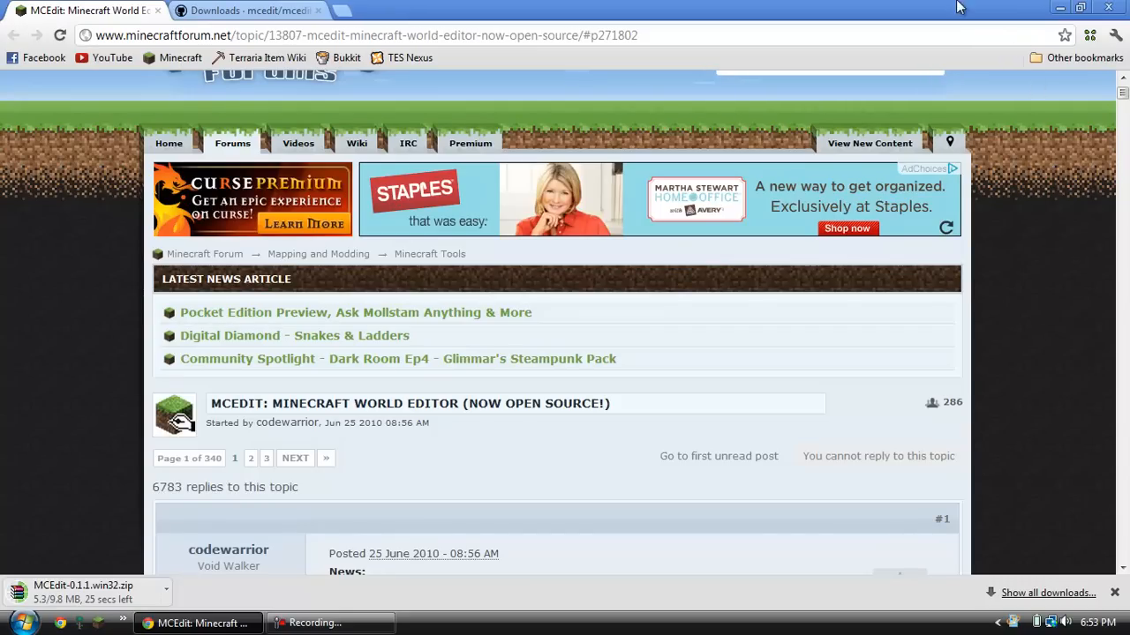
mouse_move(1010, 263)
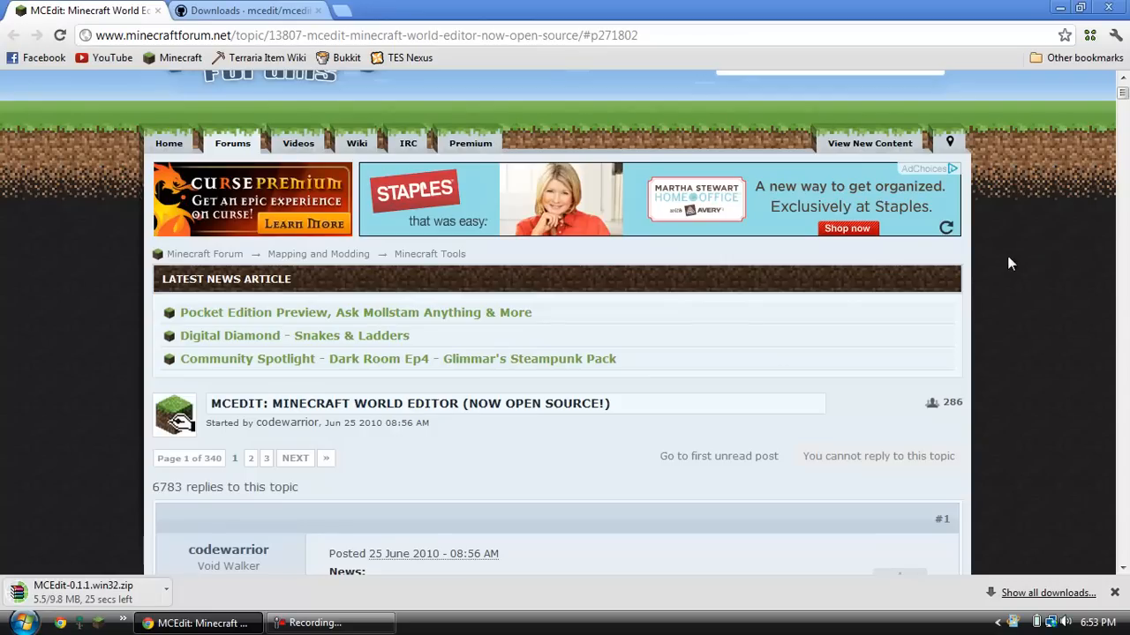
mouse_move(1075, 285)
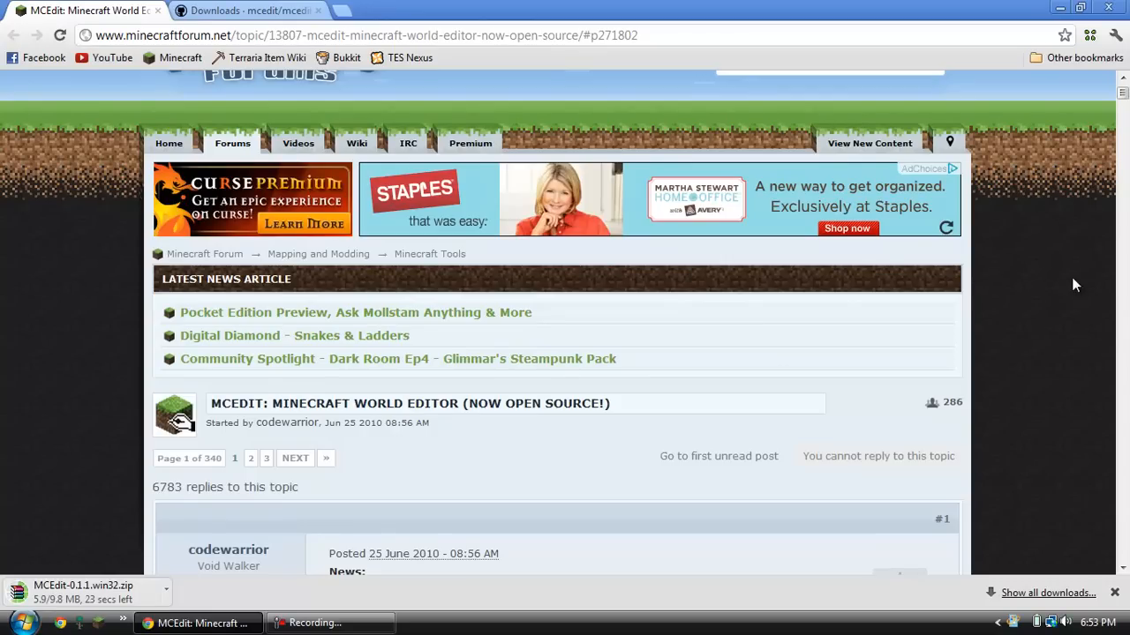
mouse_move(1038, 272)
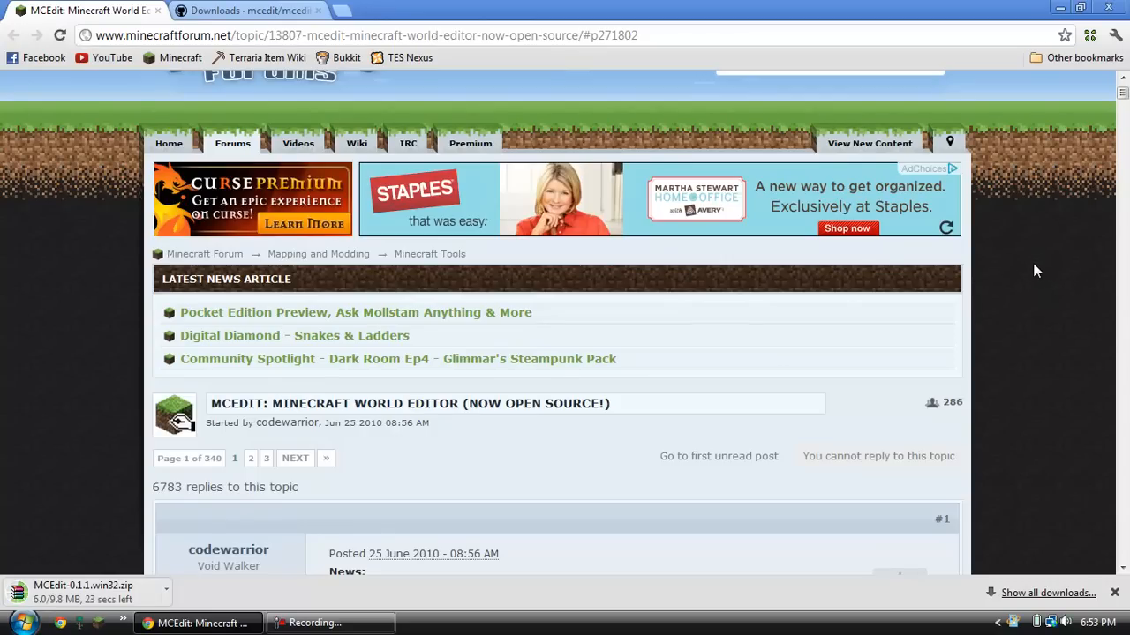
mouse_move(1010, 327)
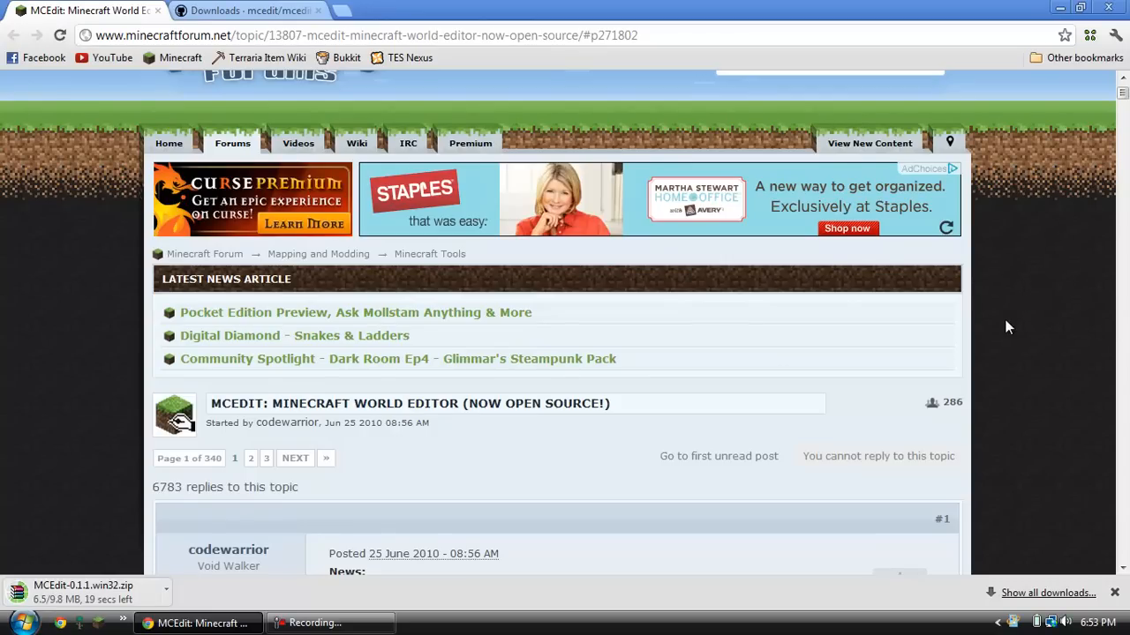
scroll("down", 3)
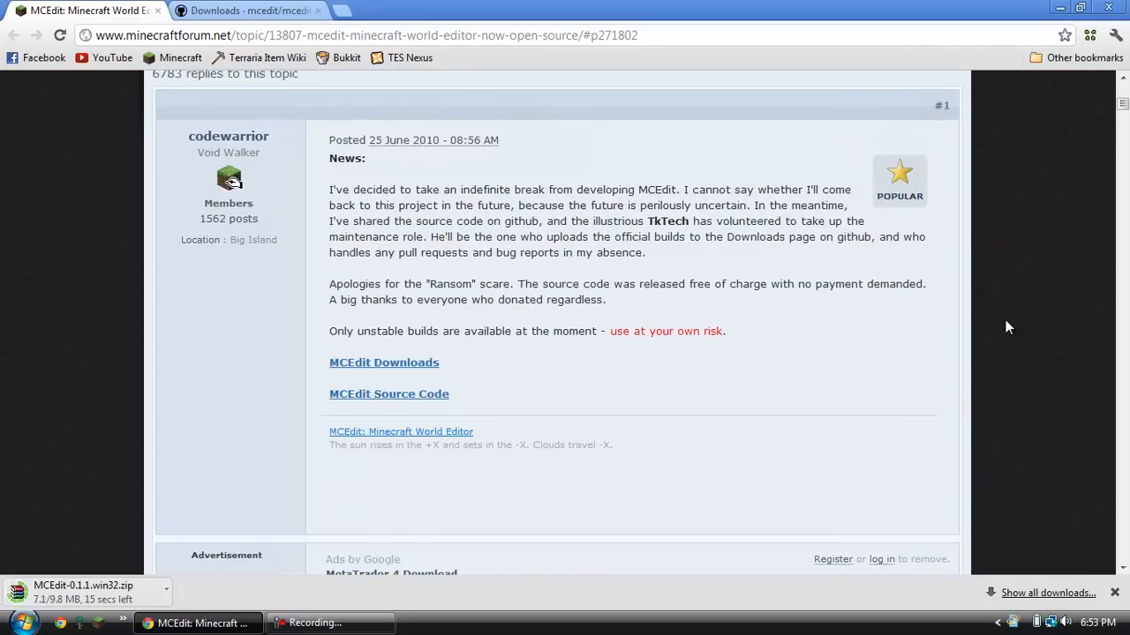
scroll("up", 3)
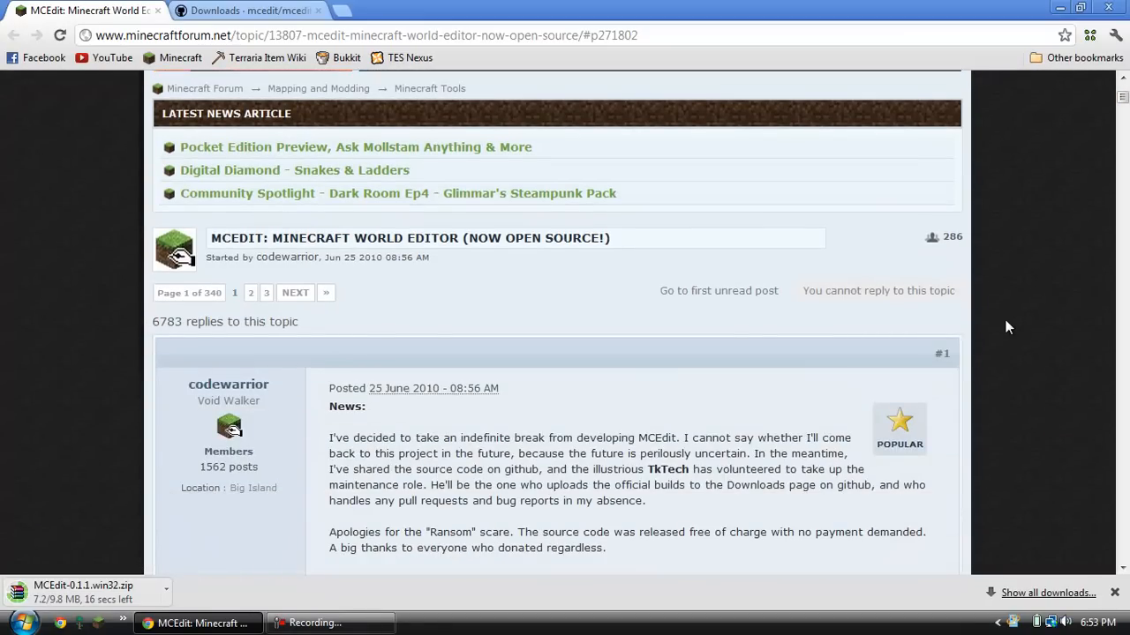
scroll("down", 3)
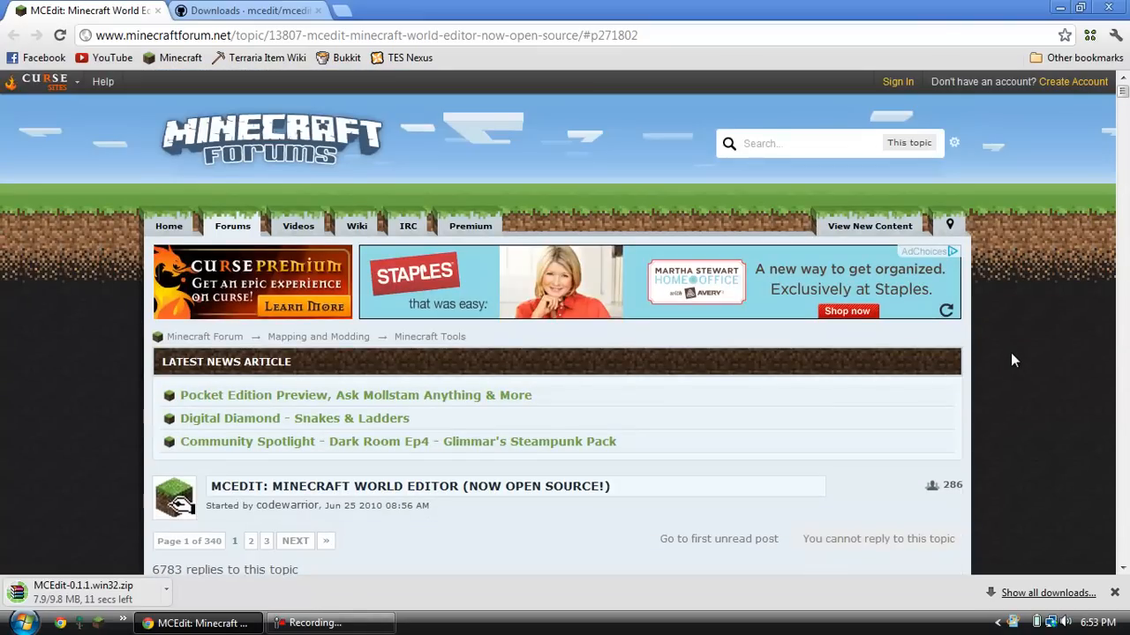
mouse_move(1063, 357)
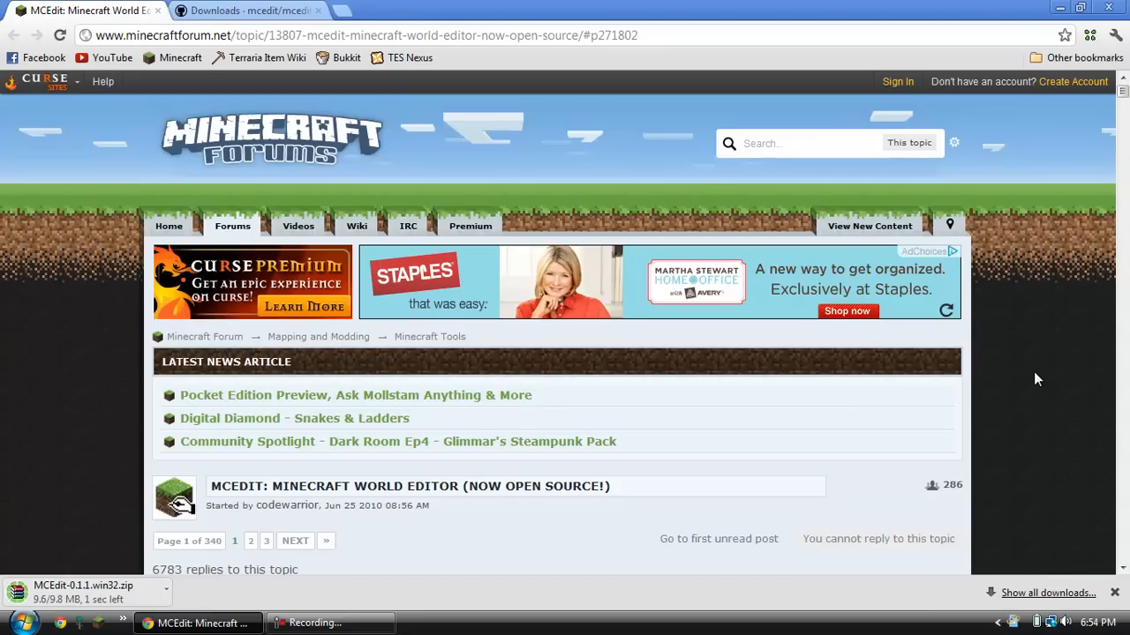
mouse_move(1045, 97)
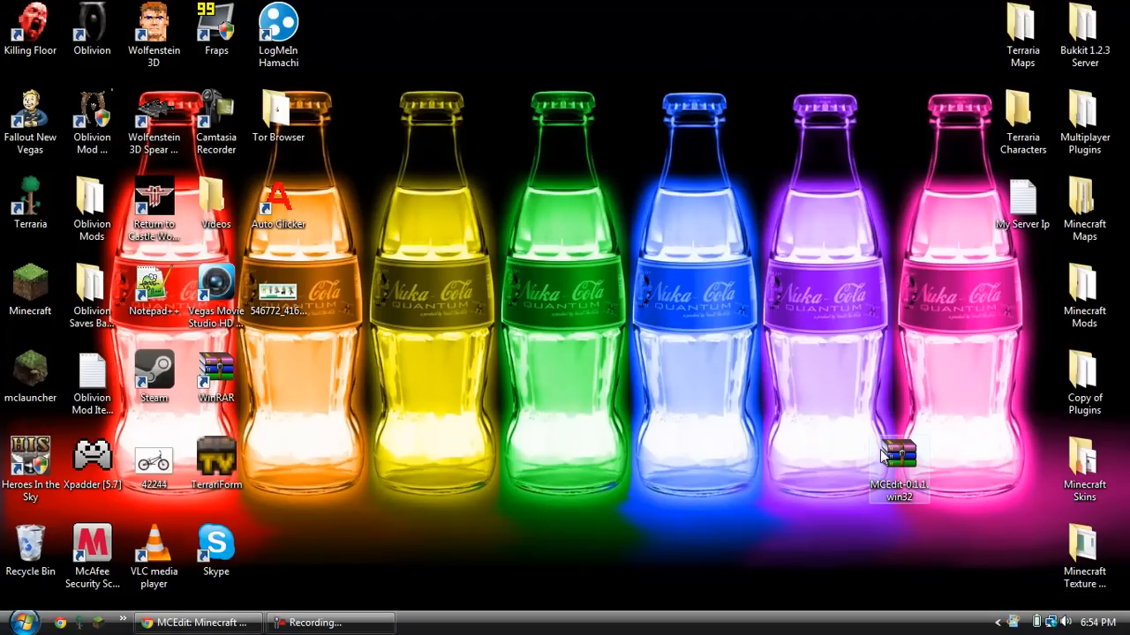
Step: Open the MCEdit zip from the desktop in WinRAR and select mcedit.exe inside the MCEdit-0.1.1.win32 folder
double_click(898, 457)
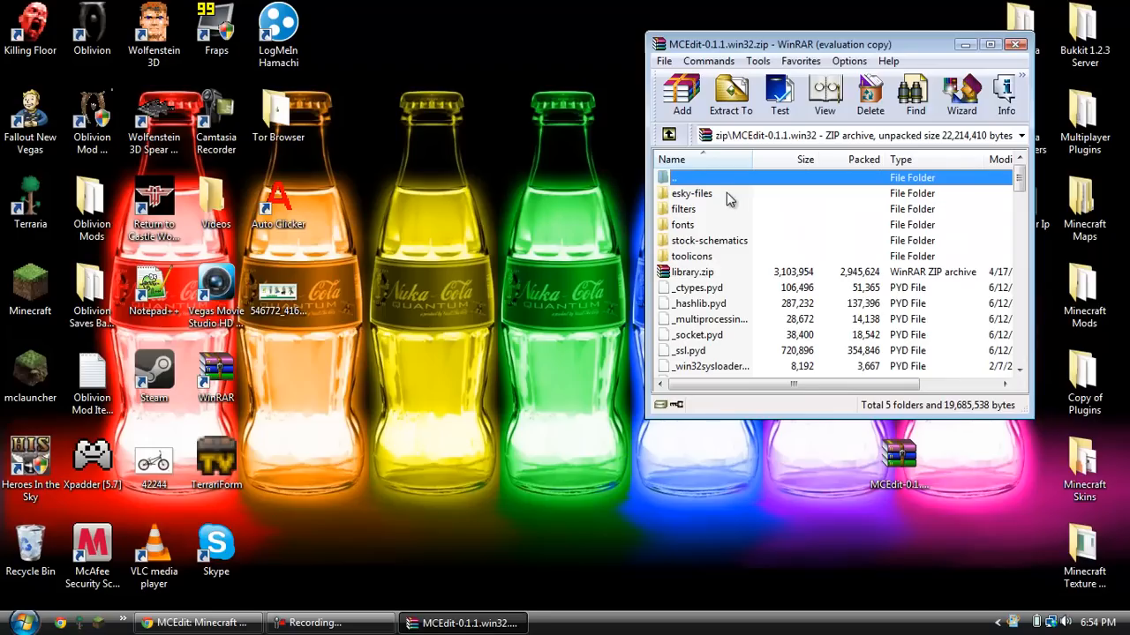
double_click(710, 192)
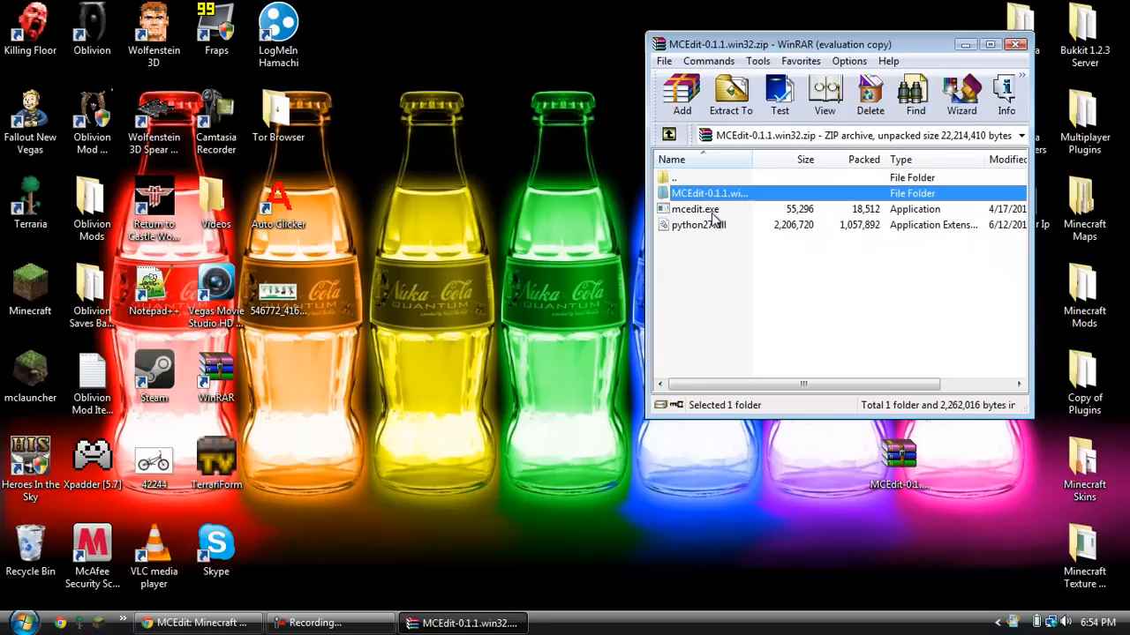
left_click(730, 92)
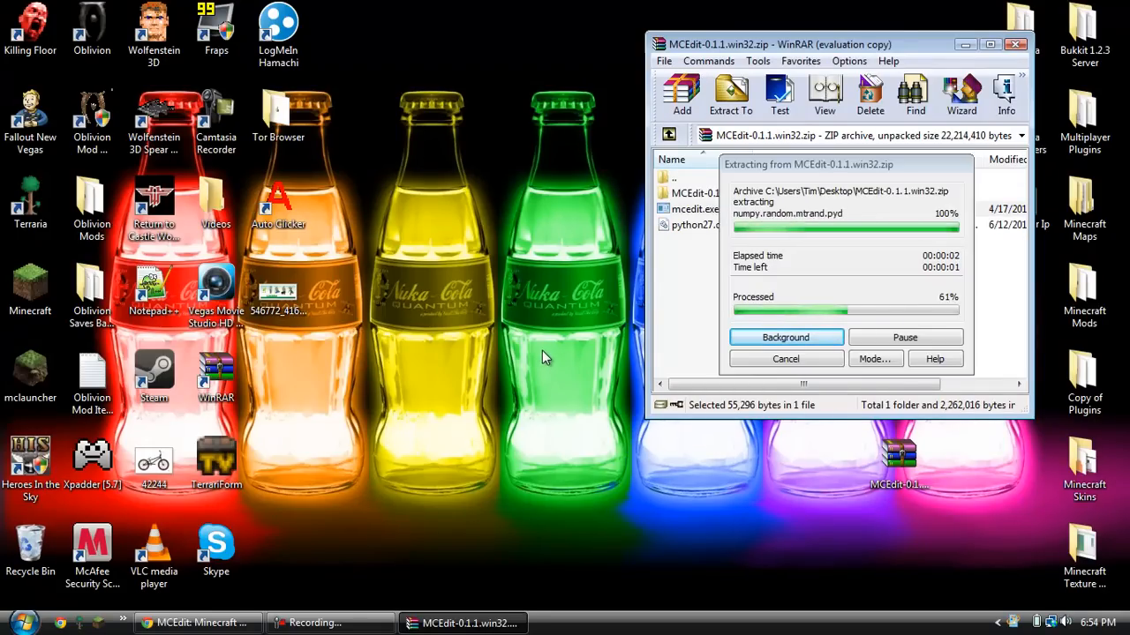
mouse_move(549, 360)
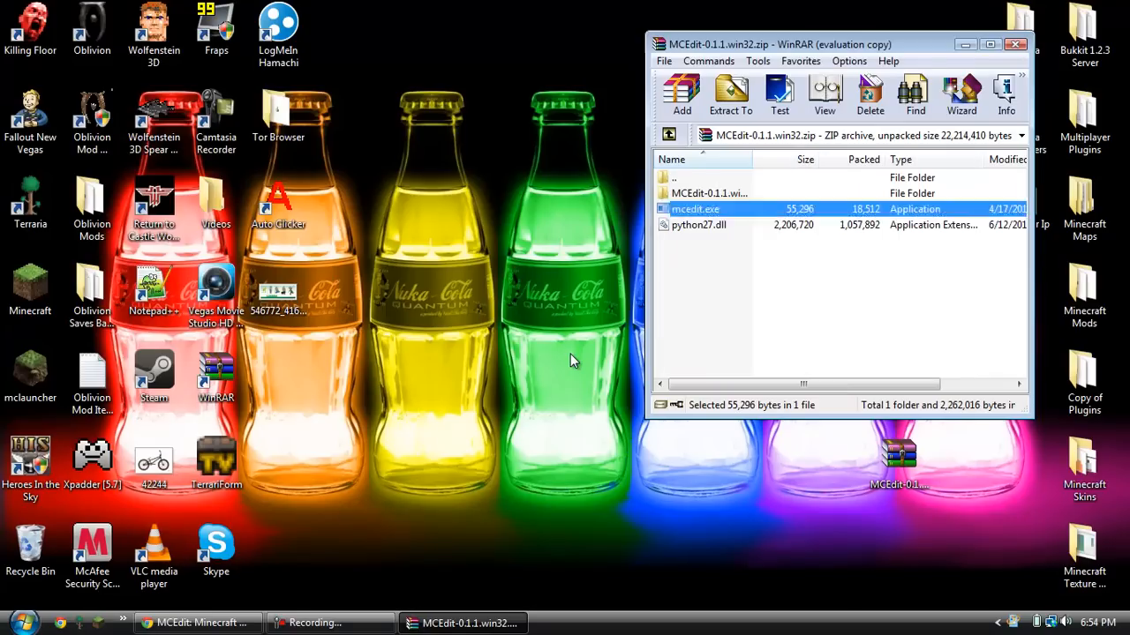
Step: Launch mcedit.exe from the archive so MCEdit 0.1.1 starts with its window-size notice
double_click(696, 208)
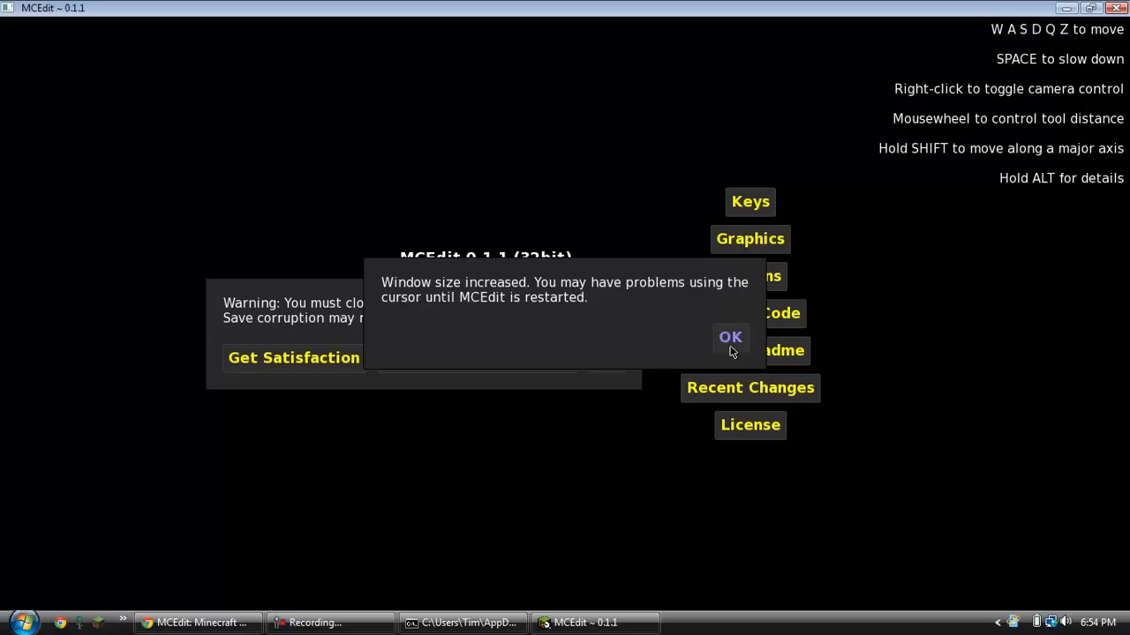
Step: Dismiss the window-size notice and the close-Minecraft warning to reach MCEdit's main menu
left_click(731, 338)
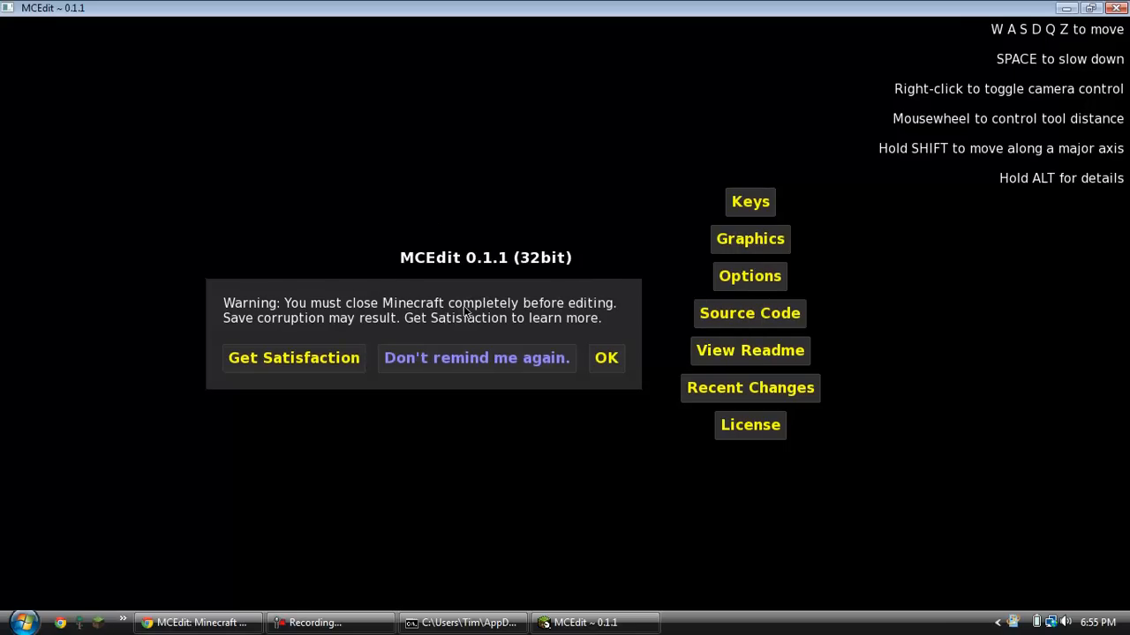
mouse_move(544, 307)
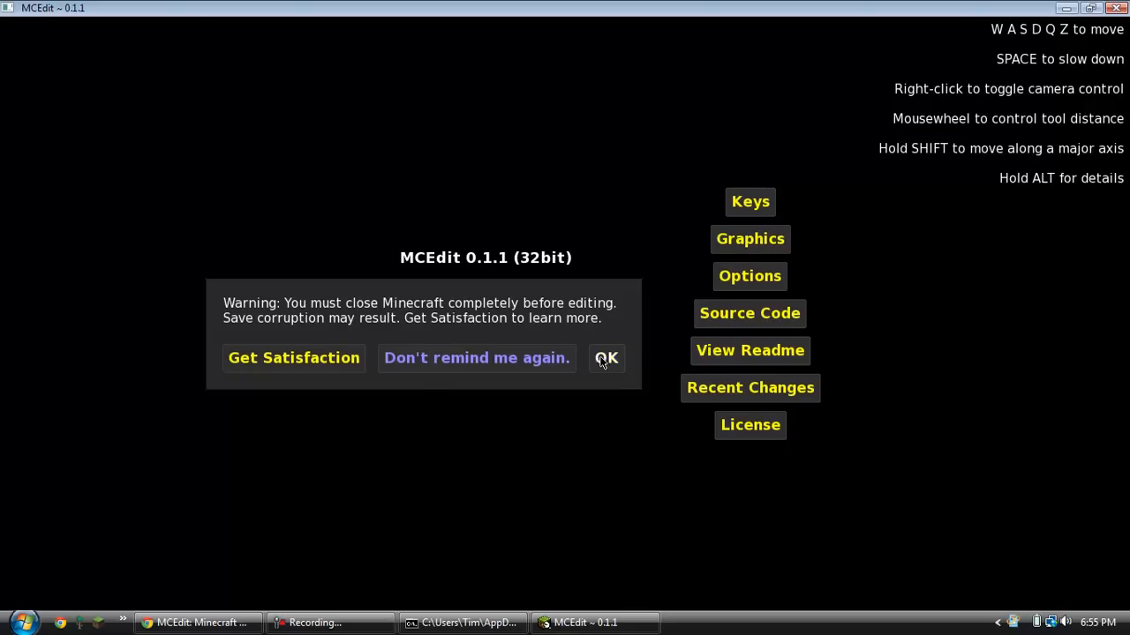
left_click(607, 356)
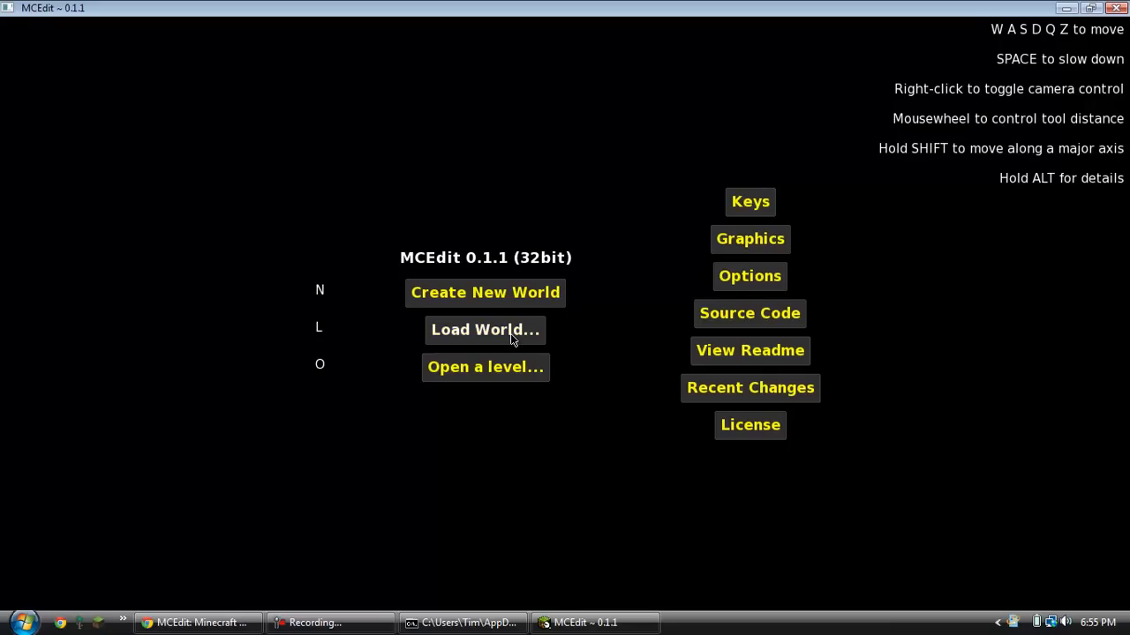
left_click(483, 330)
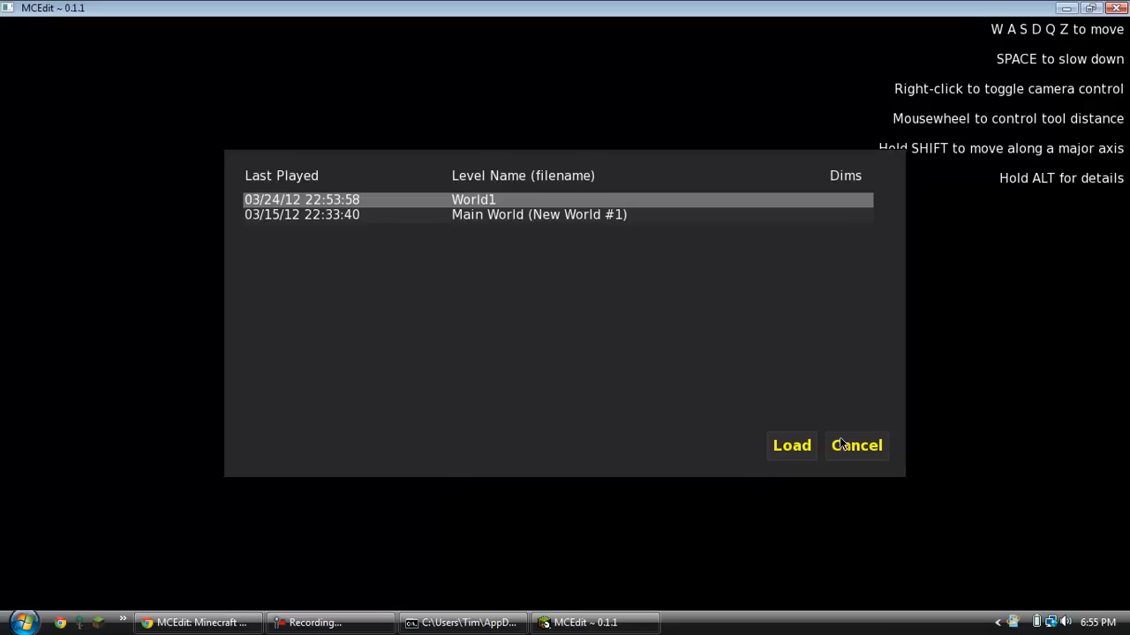
left_click(855, 445)
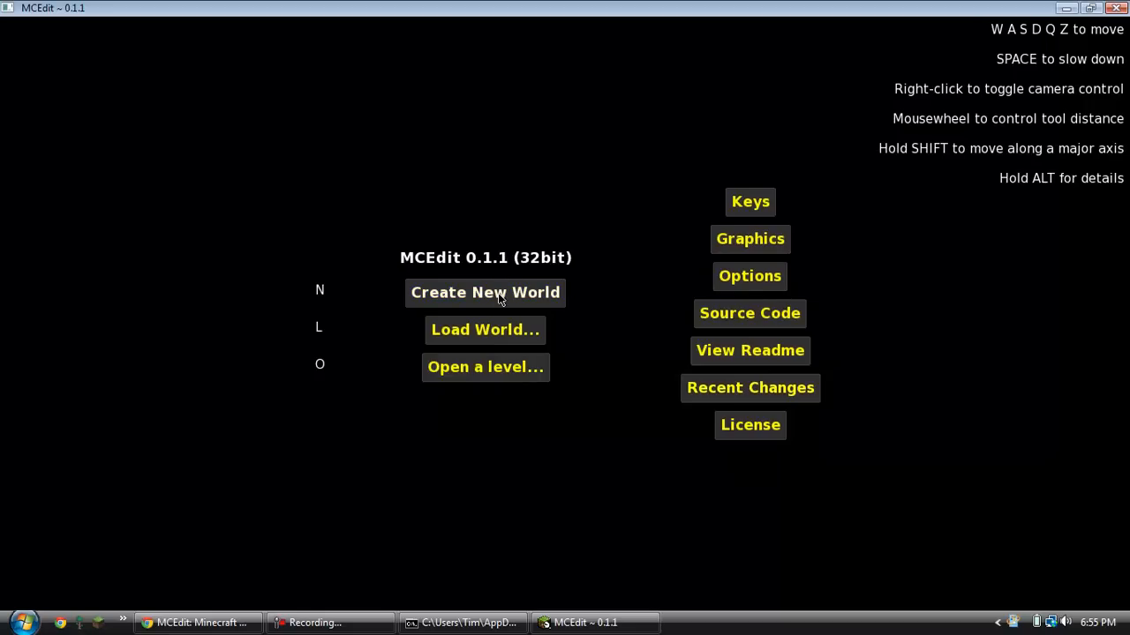
left_click(484, 293)
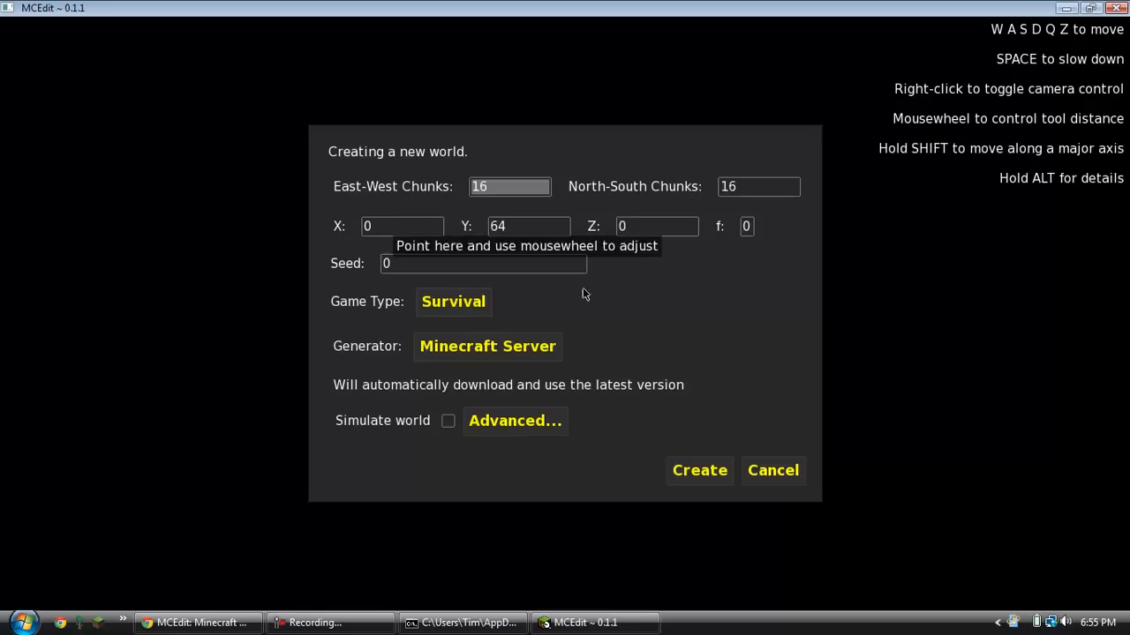
left_click(699, 469)
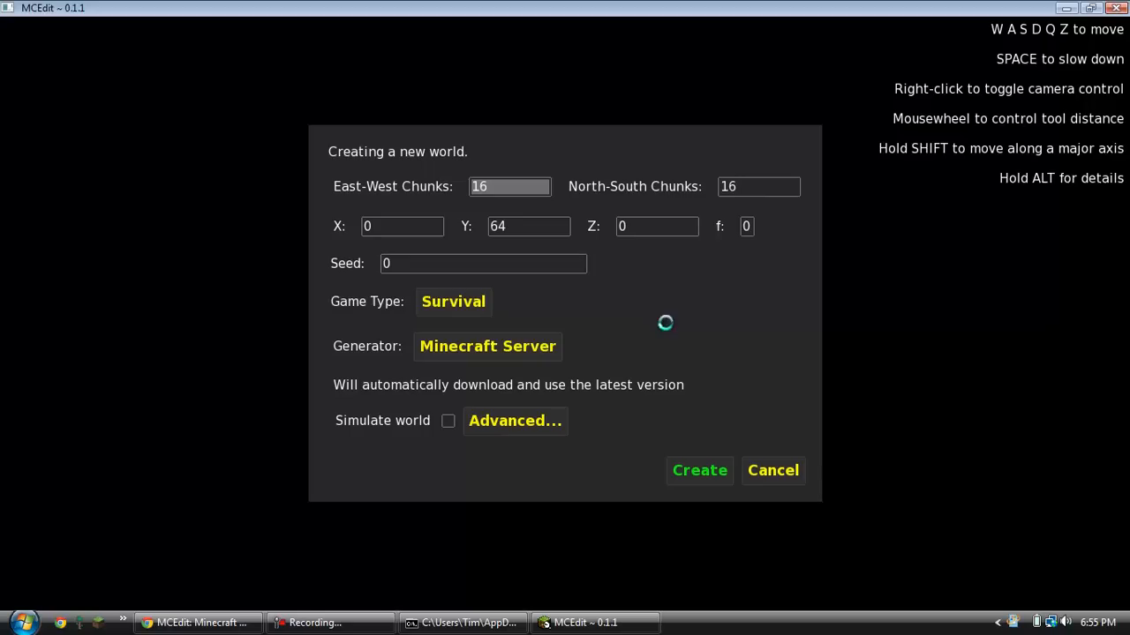
left_click(699, 470)
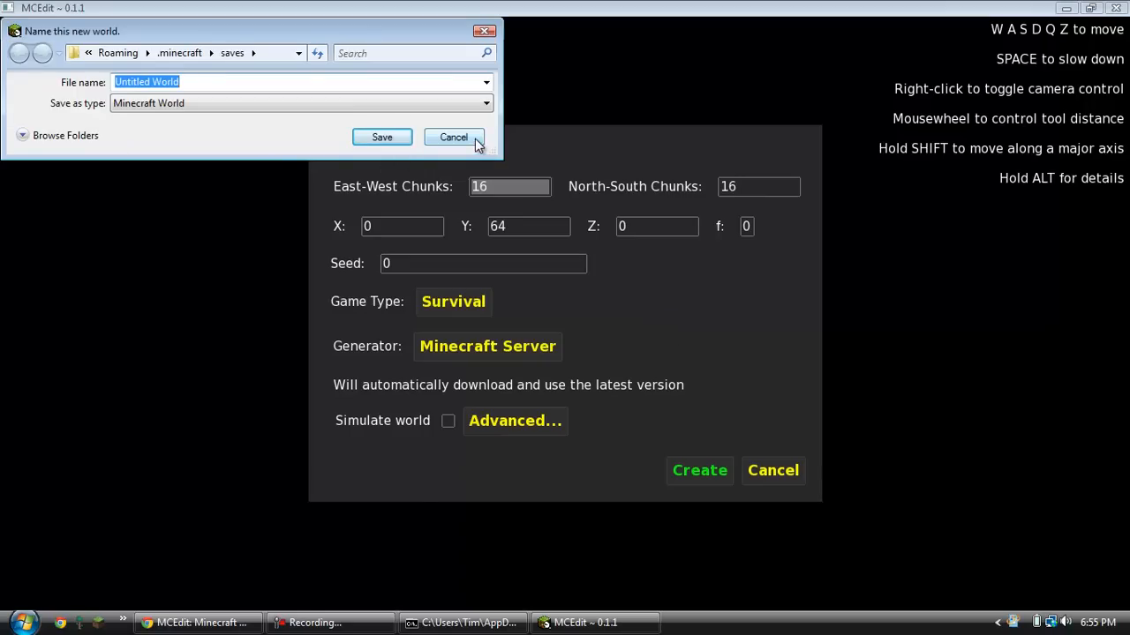
left_click(452, 138)
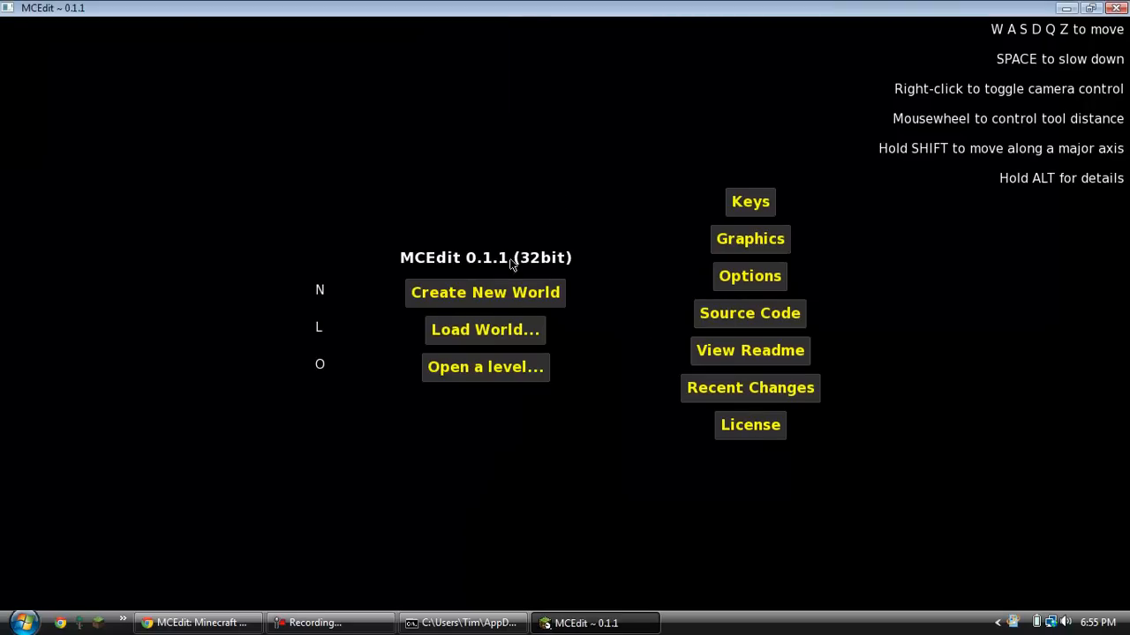
mouse_move(939, 391)
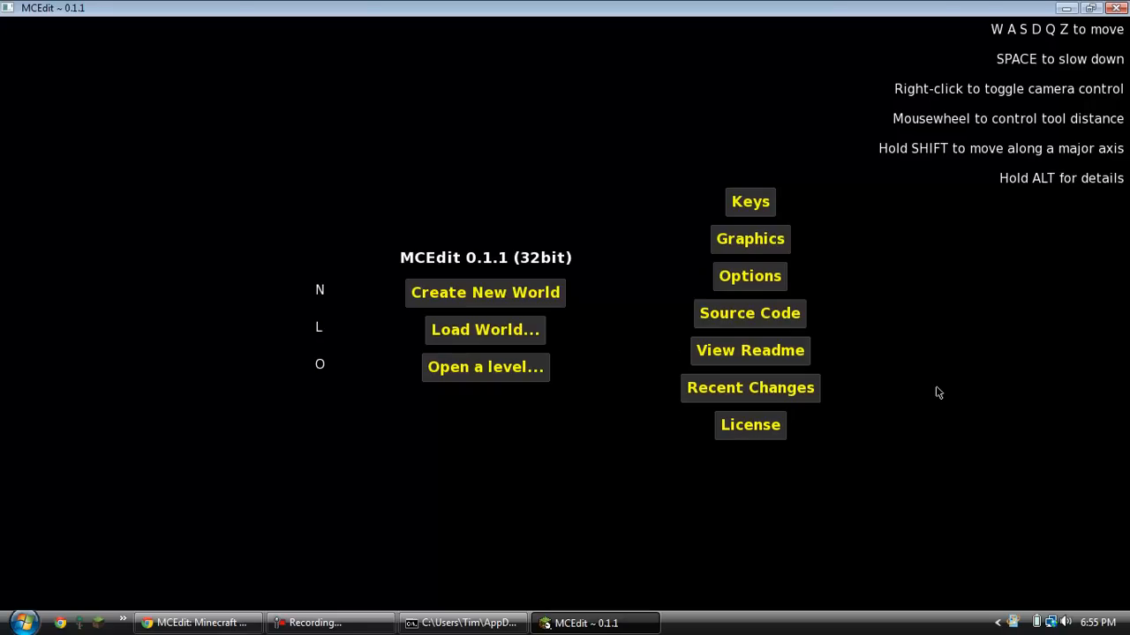
mouse_move(766, 99)
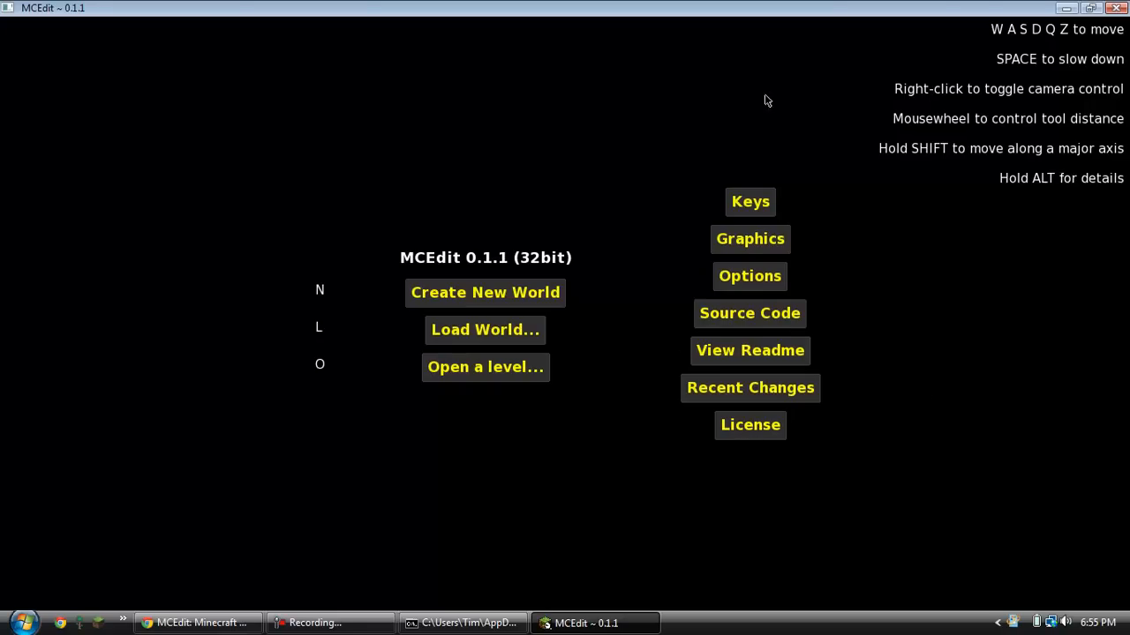
mouse_move(946, 319)
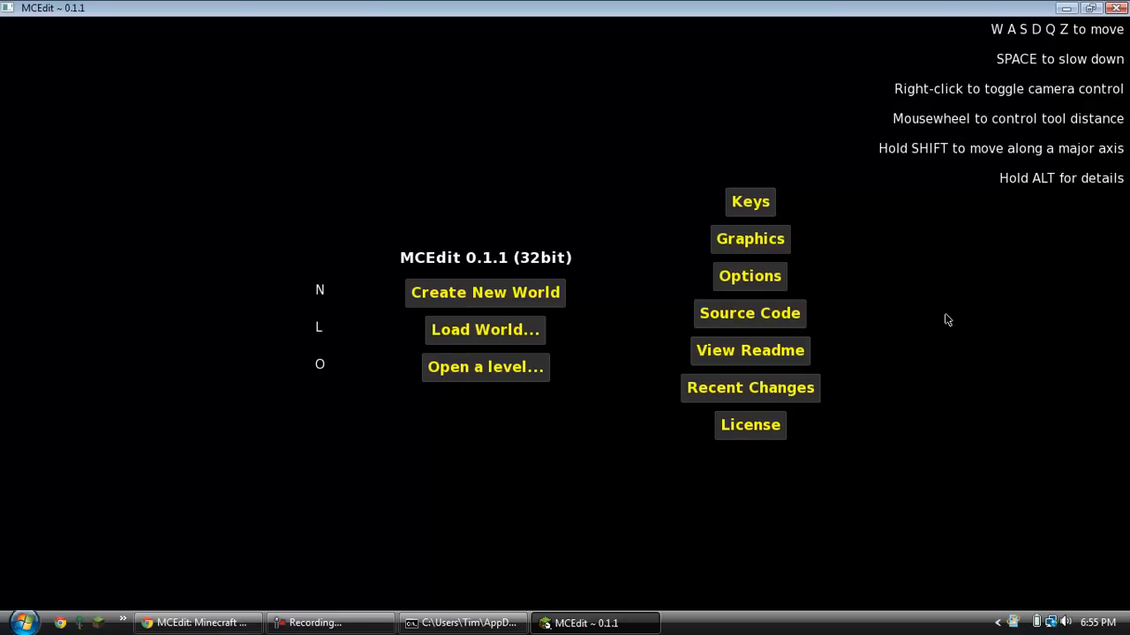